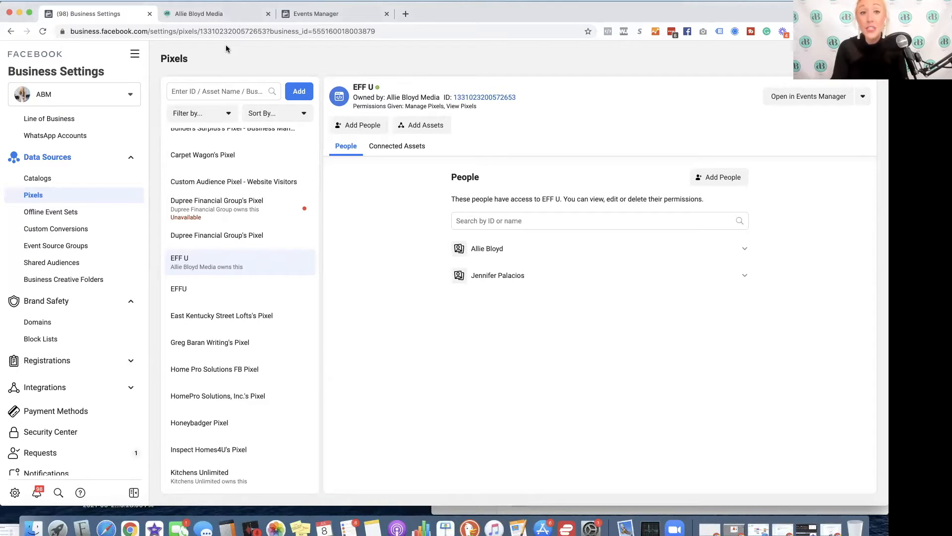
# Switch between Business Settings and Events Manager, landing on the EFF U pixel overview.
pyautogui.click(223, 31)
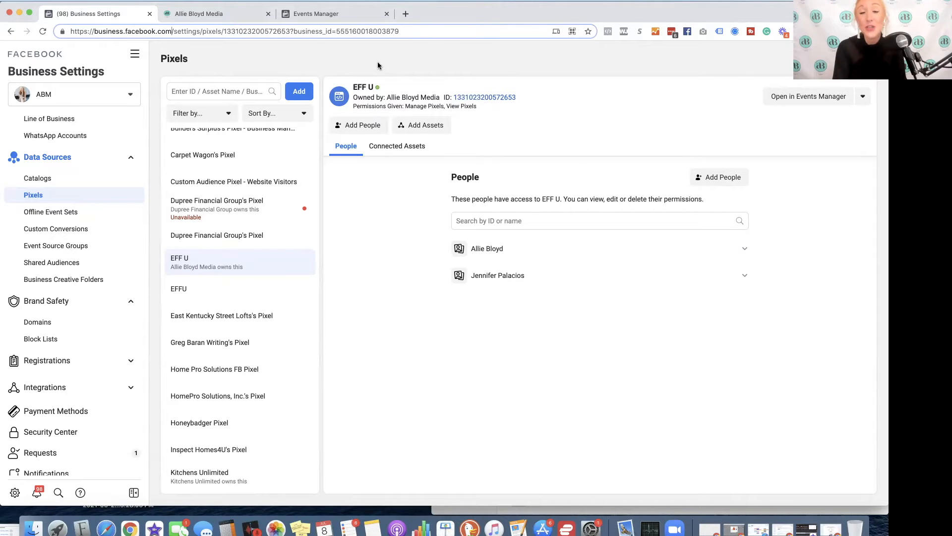
pyautogui.moveTo(322, 62)
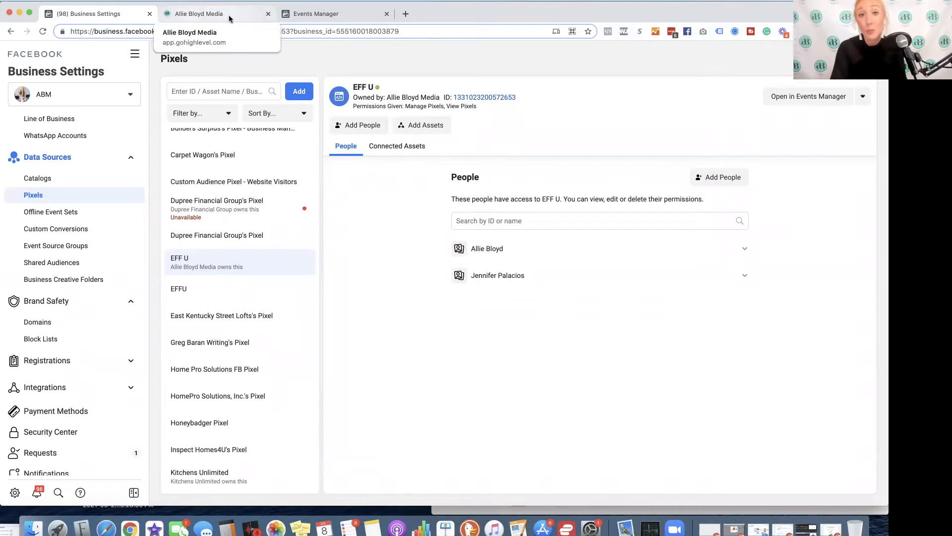
pyautogui.click(315, 13)
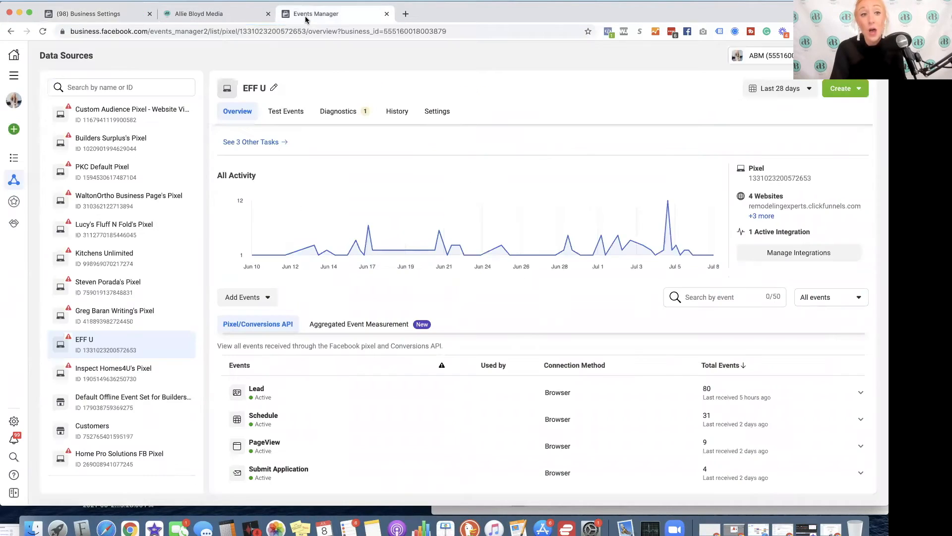
pyautogui.click(14, 75)
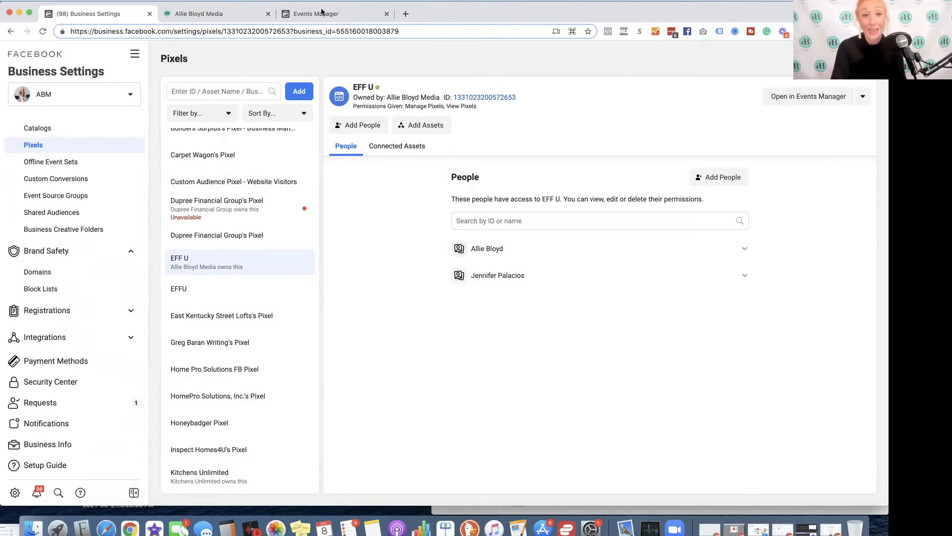
pyautogui.click(315, 13)
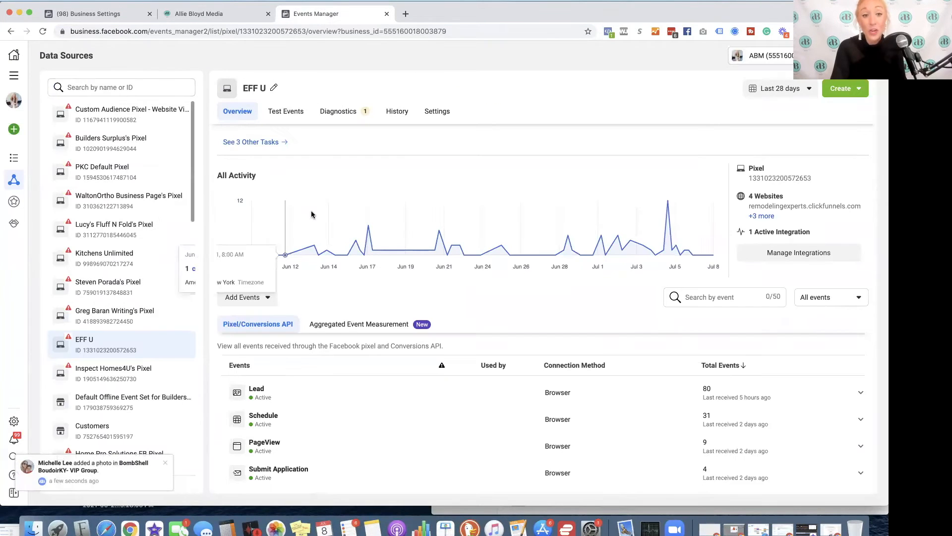
pyautogui.moveTo(400, 76)
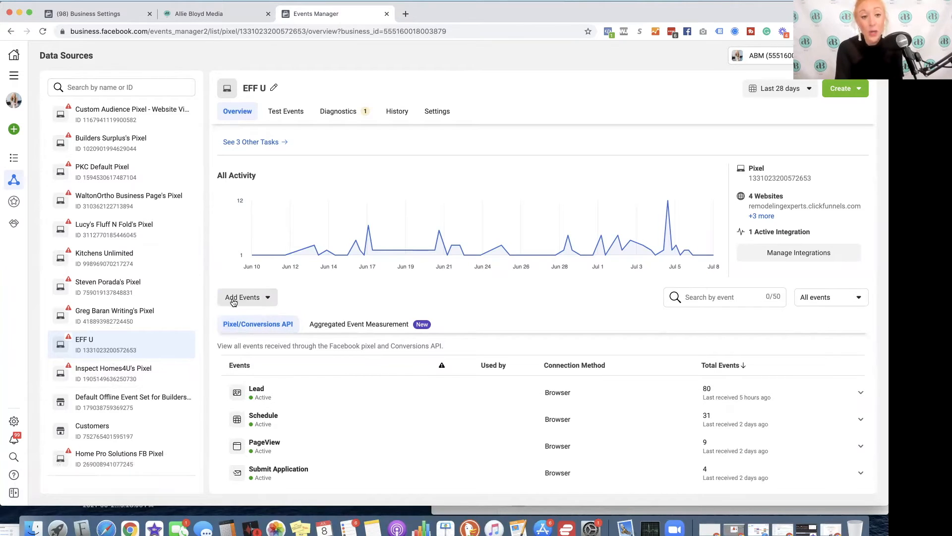
# Start adding events via the Conversions API and choose to install the code manually.
pyautogui.click(246, 297)
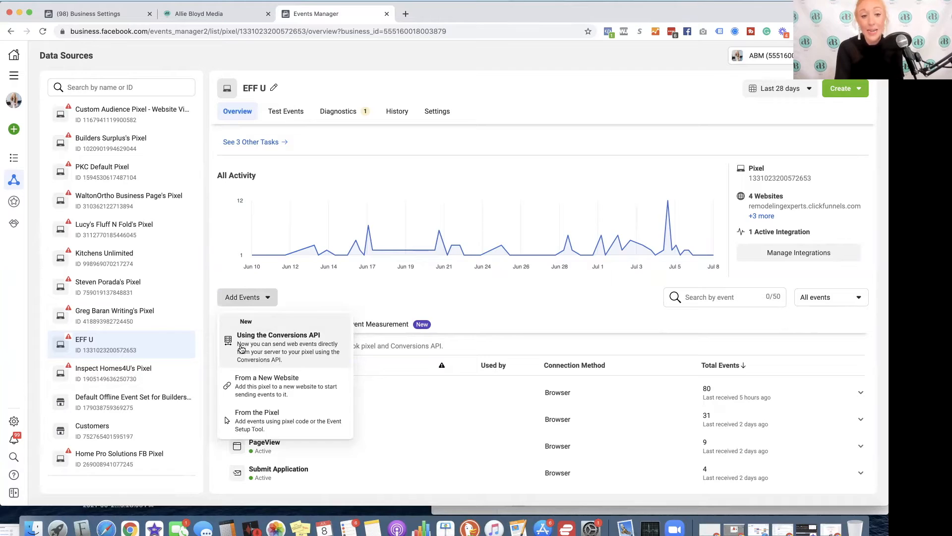
pyautogui.click(278, 335)
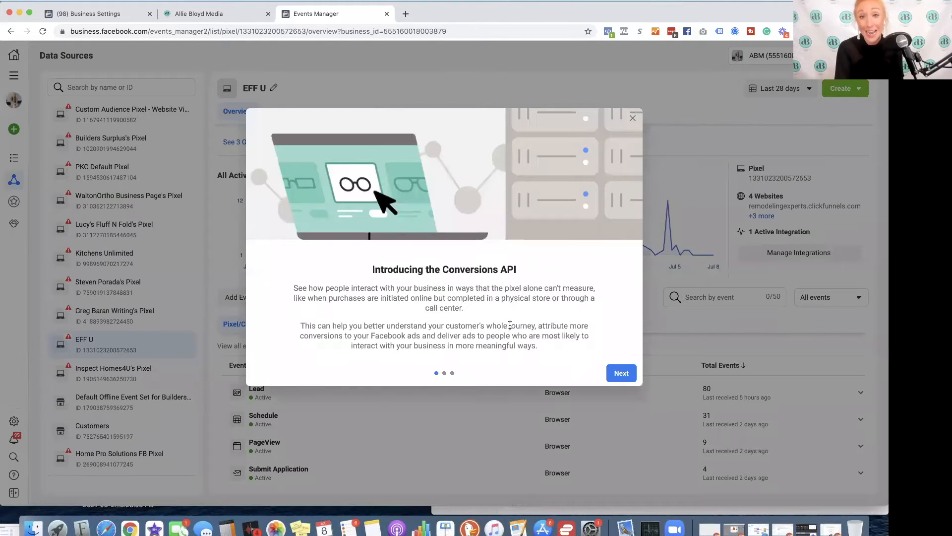
pyautogui.click(621, 372)
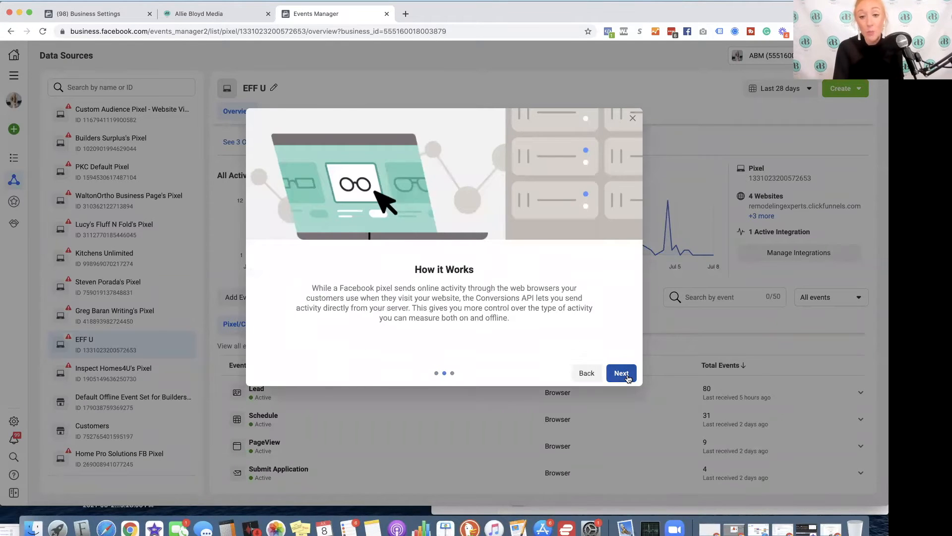
pyautogui.click(621, 373)
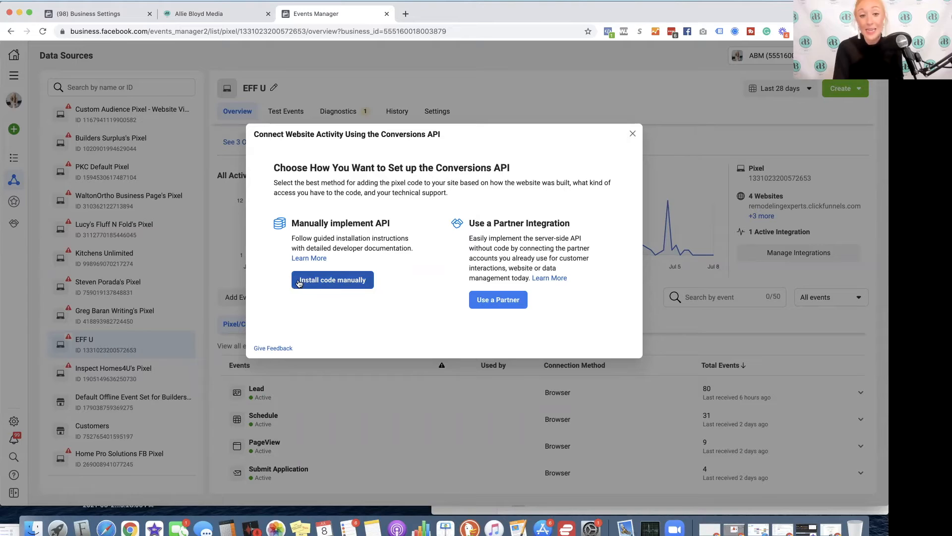
pyautogui.click(332, 279)
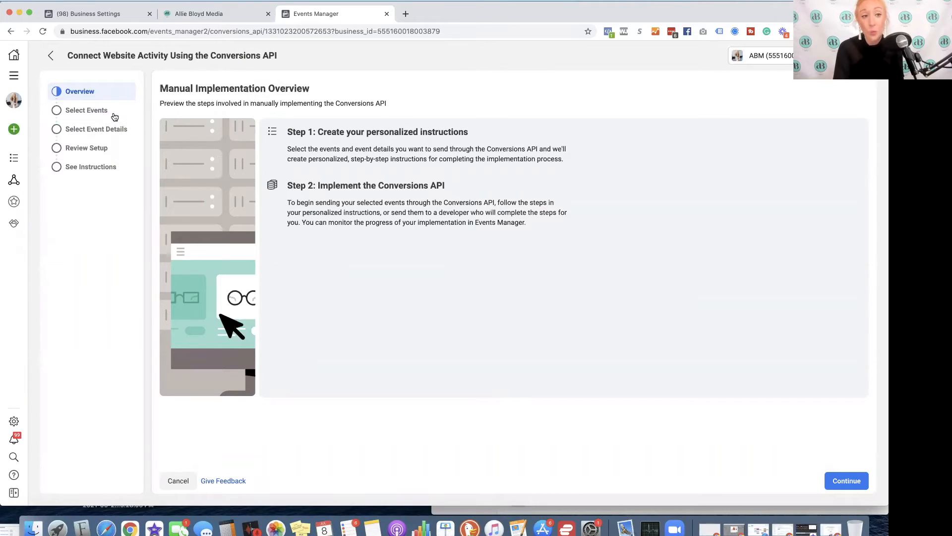
pyautogui.moveTo(773, 380)
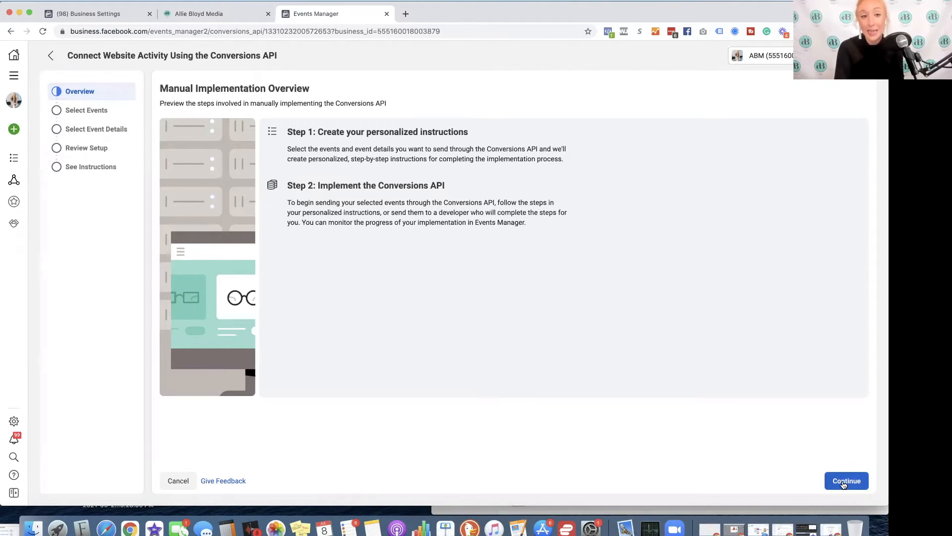
# Continue through Select Events keeping the nine previously selected events.
pyautogui.click(846, 481)
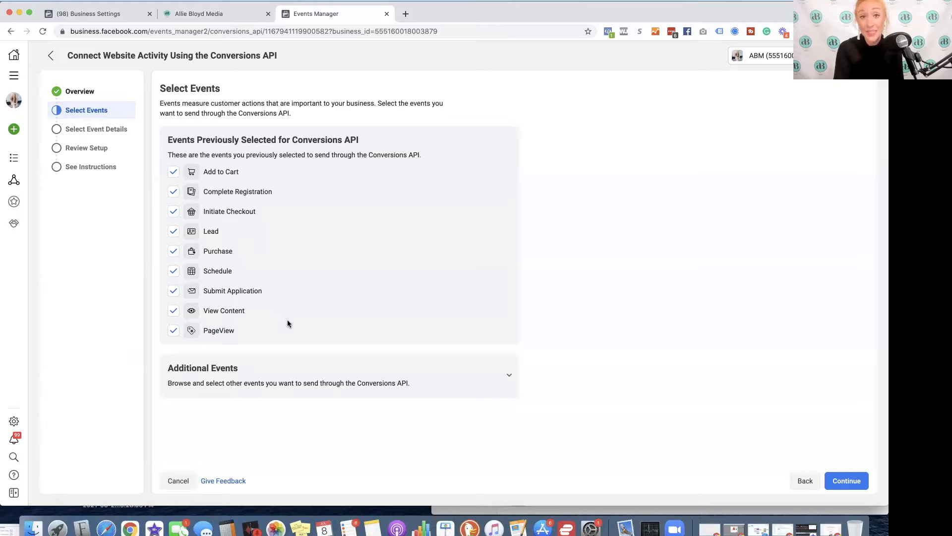
pyautogui.moveTo(266, 237)
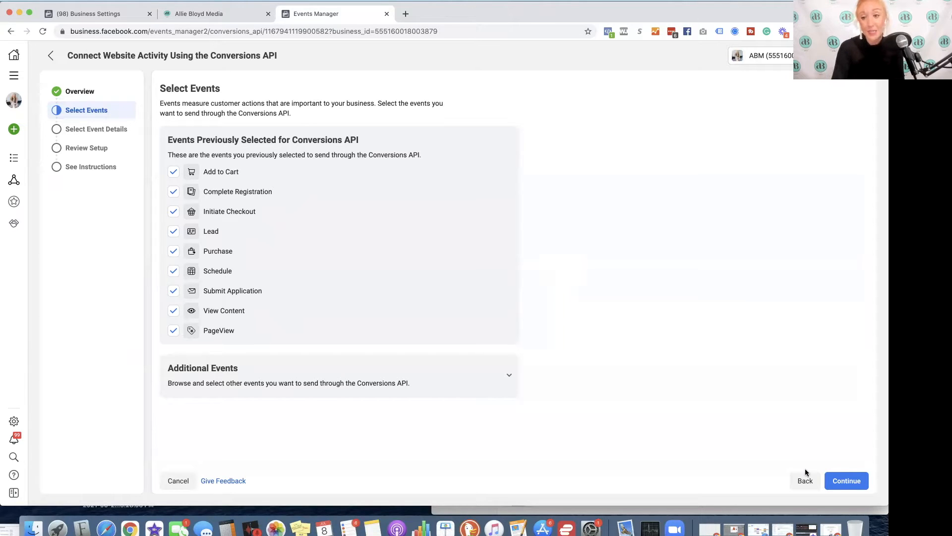
pyautogui.click(846, 481)
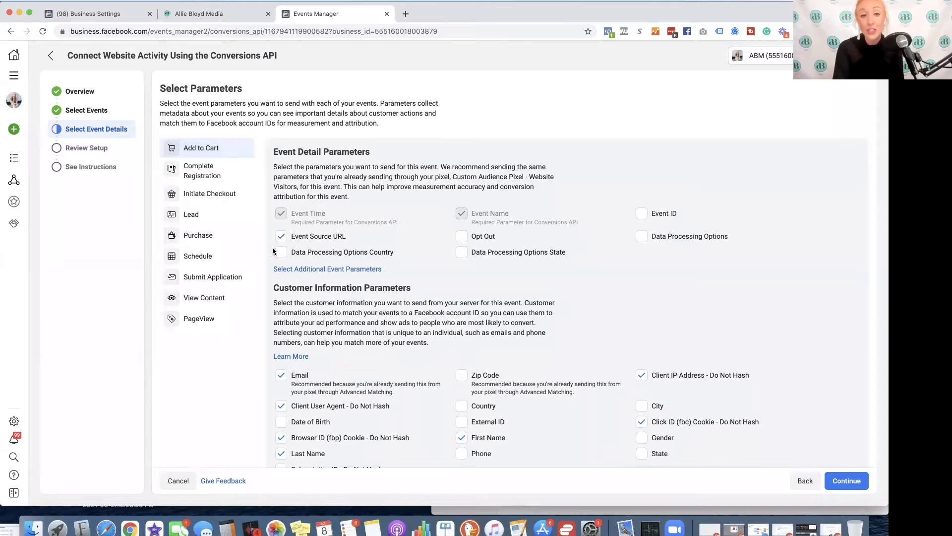
# Review the parameters for Complete Registration, Lead and Add to Cart events.
pyautogui.click(281, 251)
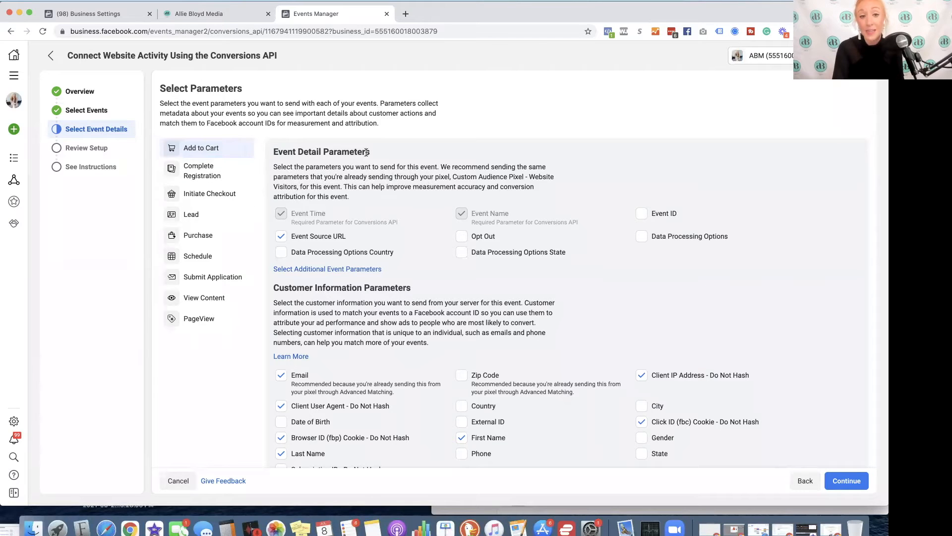
pyautogui.moveTo(275, 286)
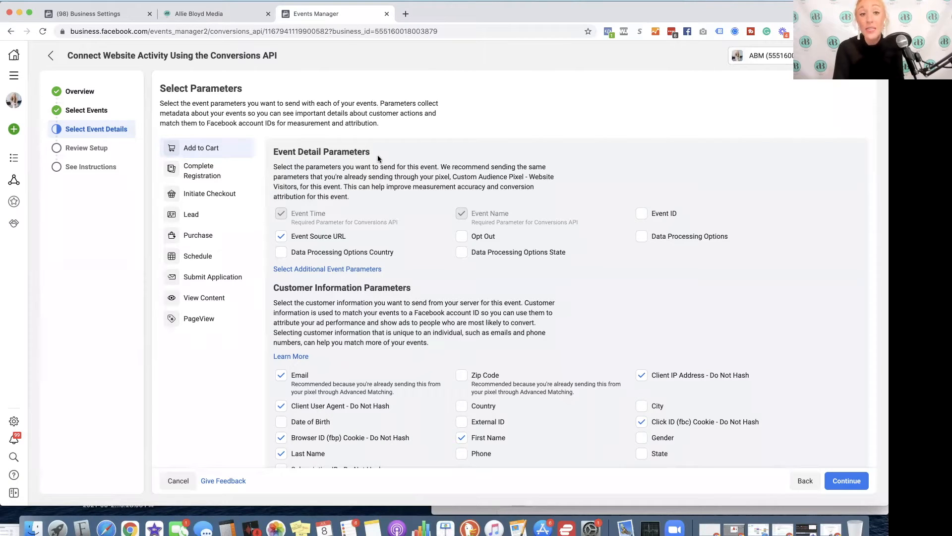
pyautogui.click(206, 171)
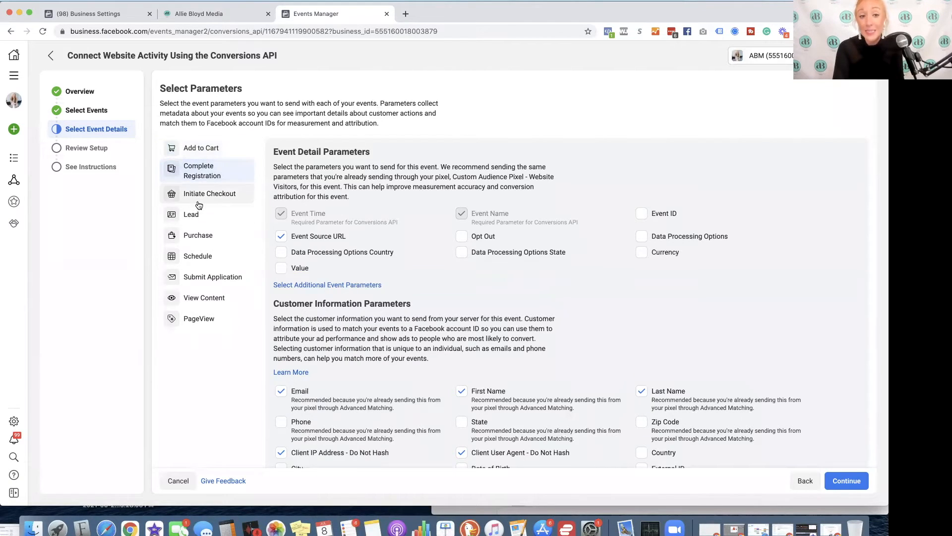
pyautogui.click(191, 215)
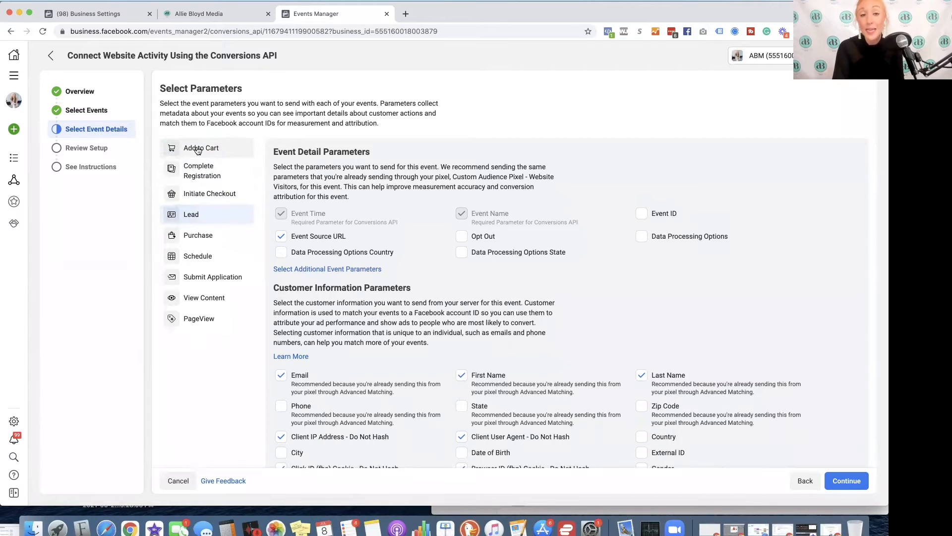
pyautogui.click(201, 148)
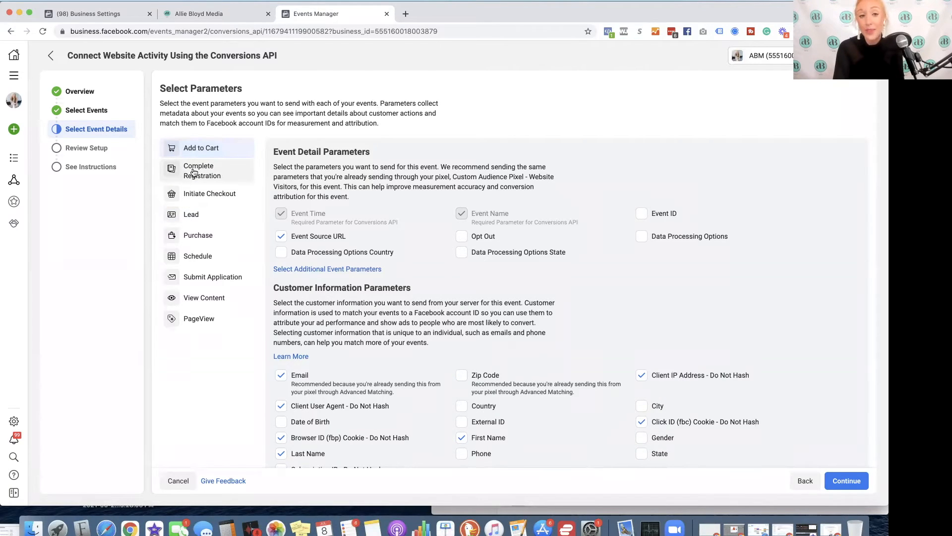
pyautogui.click(201, 171)
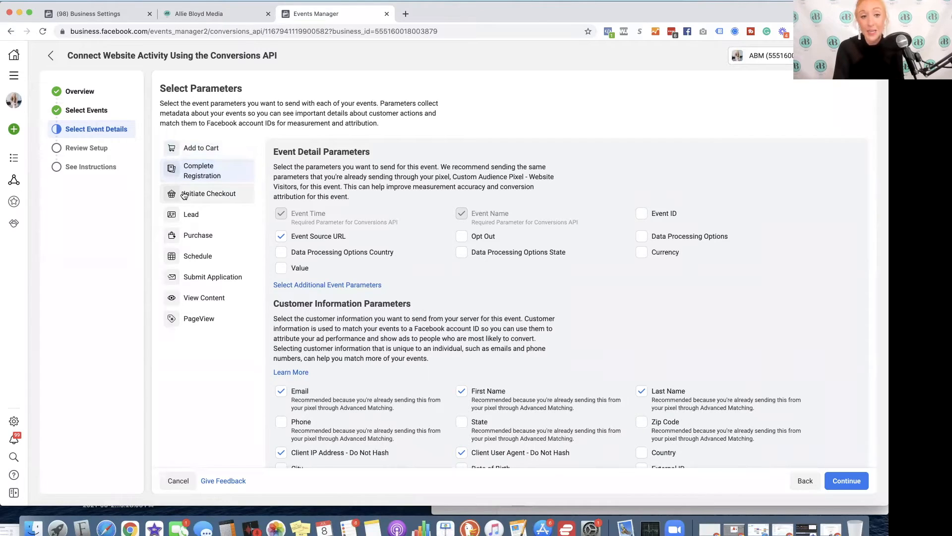
pyautogui.click(201, 148)
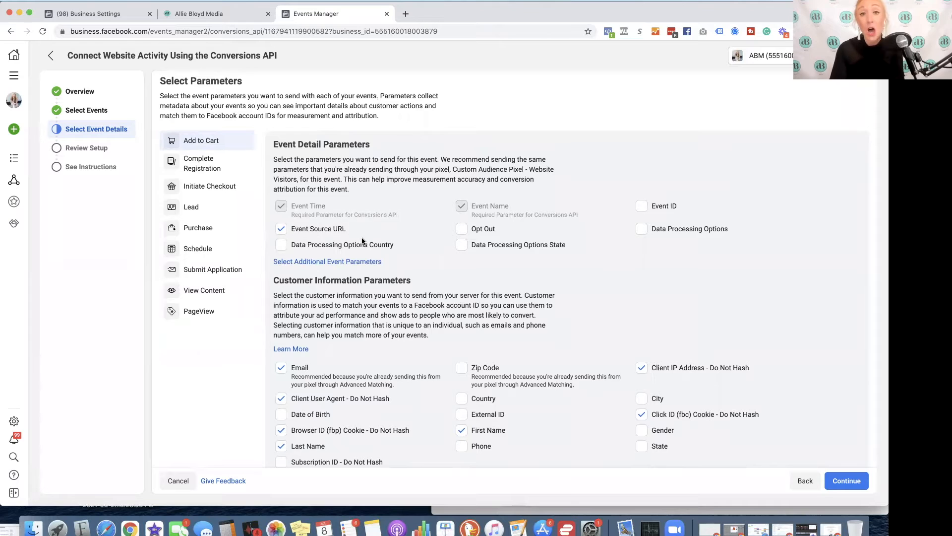
pyautogui.moveTo(343, 244)
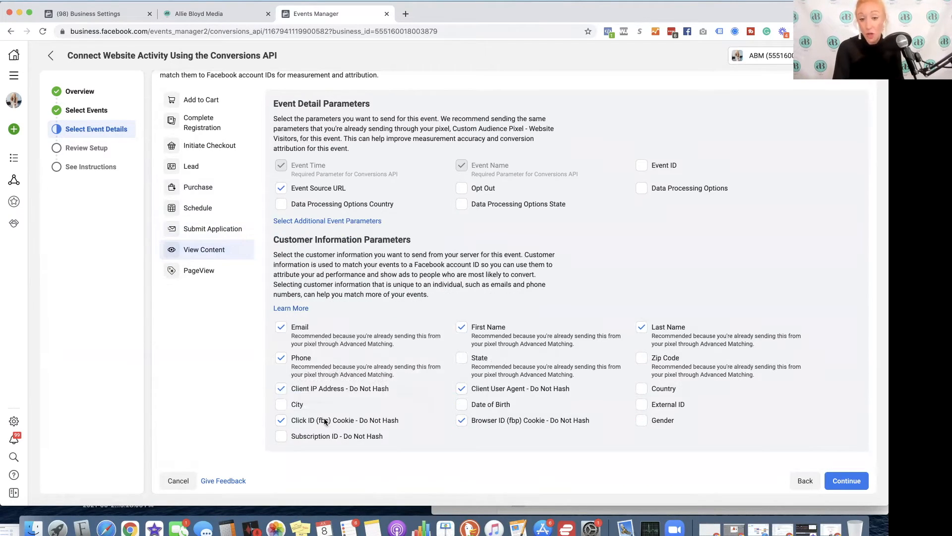
# Add External ID to the PageView event's customer information parameters.
pyautogui.click(642, 405)
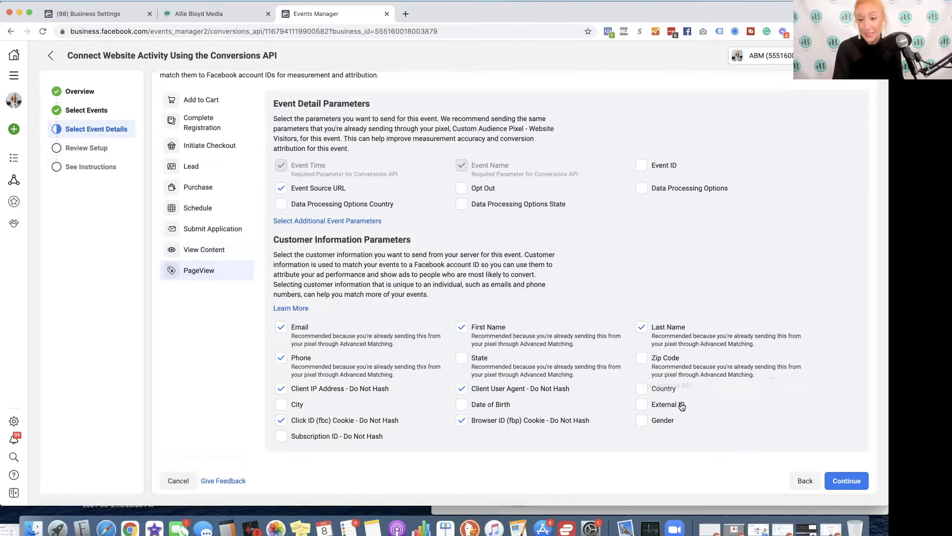
pyautogui.click(642, 404)
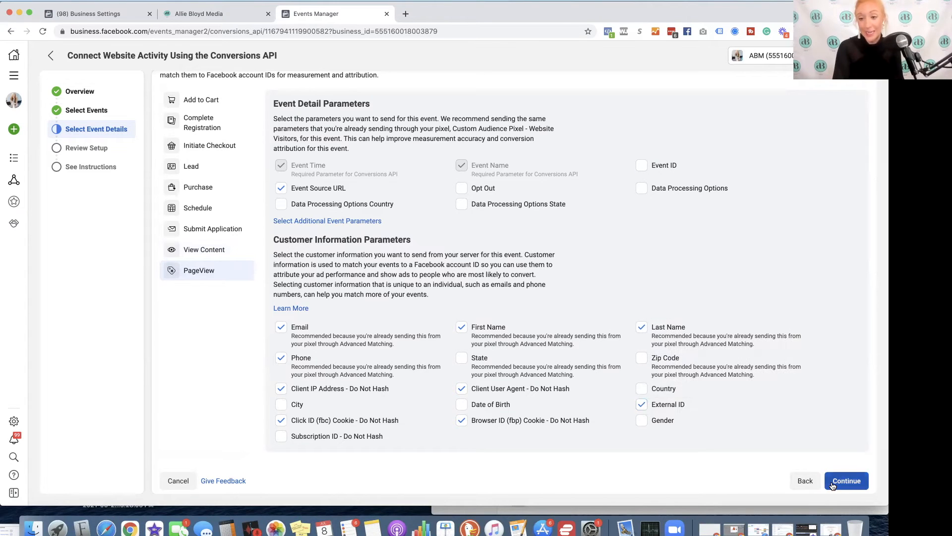
# Review and confirm the event setup, then launch the Conversions API implementation guide.
pyautogui.click(845, 481)
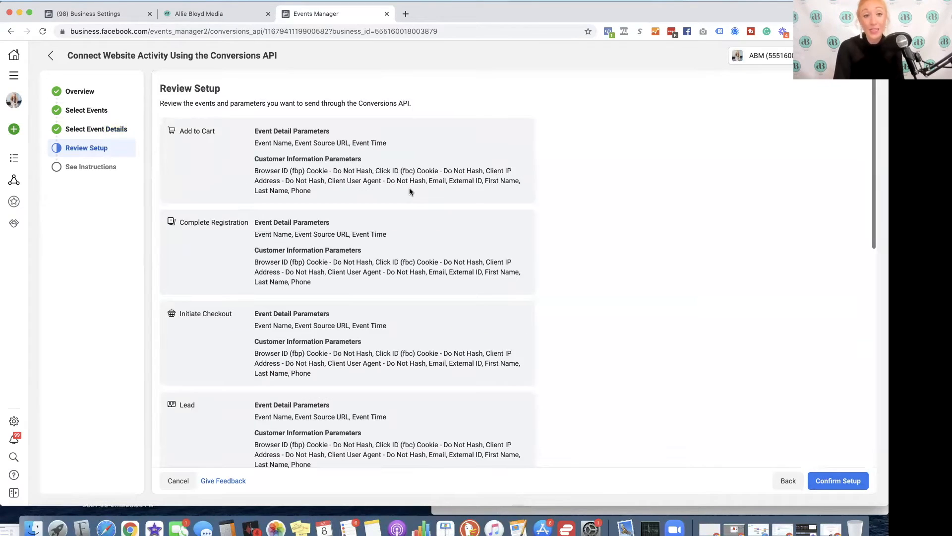
pyautogui.scroll(-3)
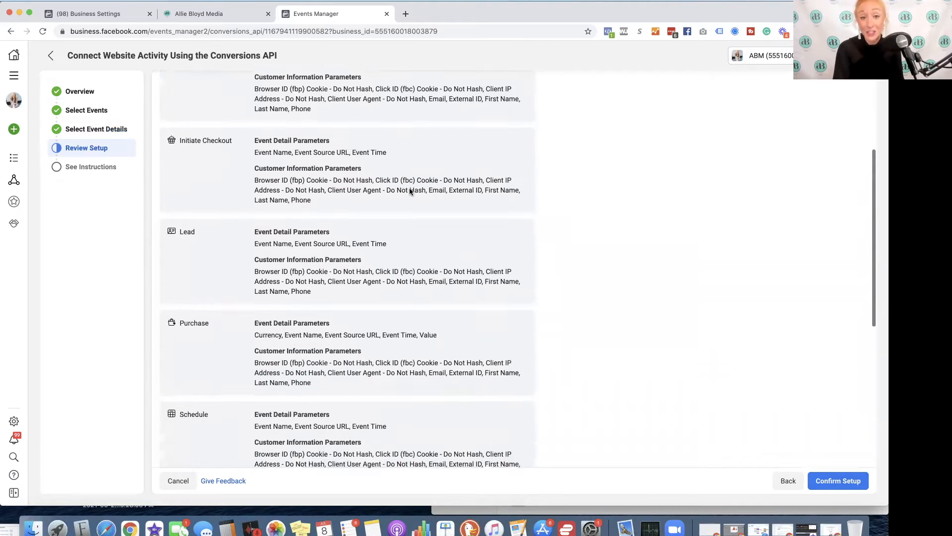
pyautogui.scroll(-3)
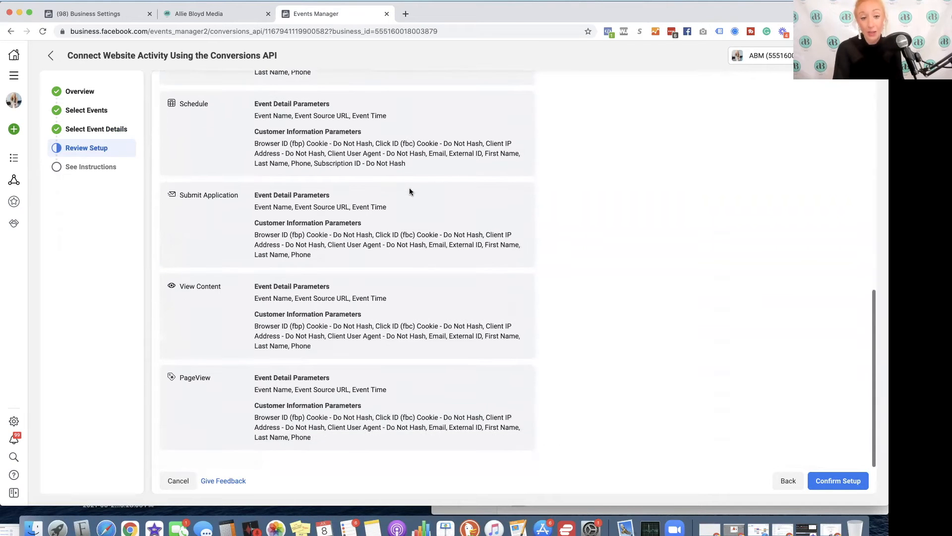
pyautogui.scroll(3)
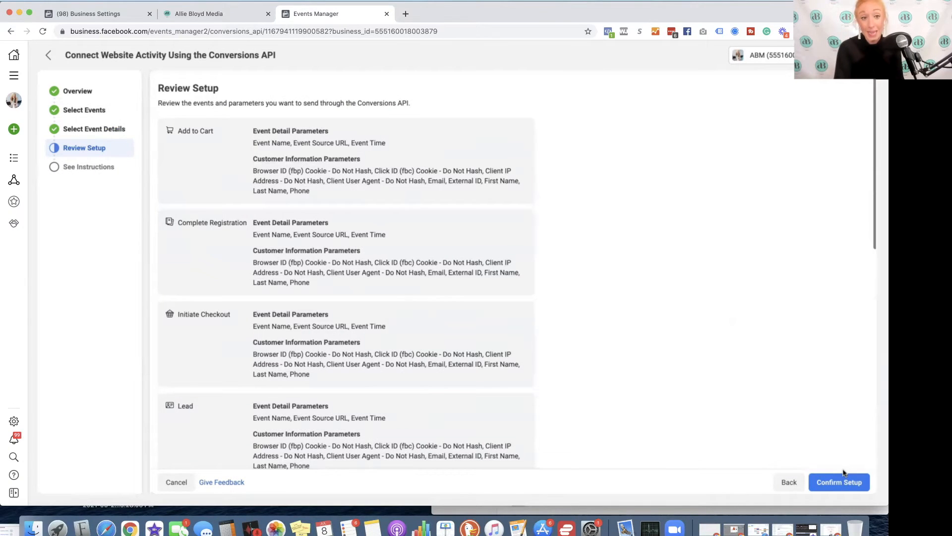
pyautogui.click(839, 482)
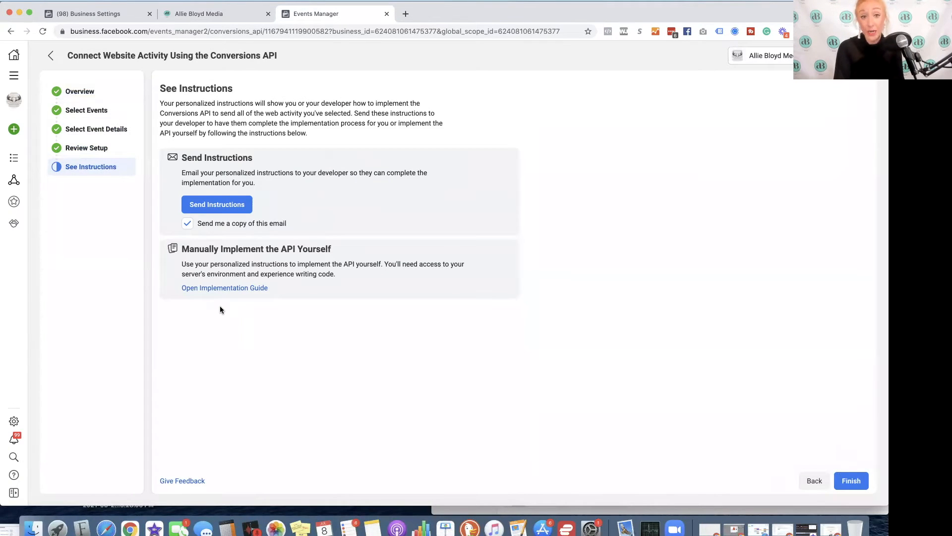
pyautogui.click(224, 288)
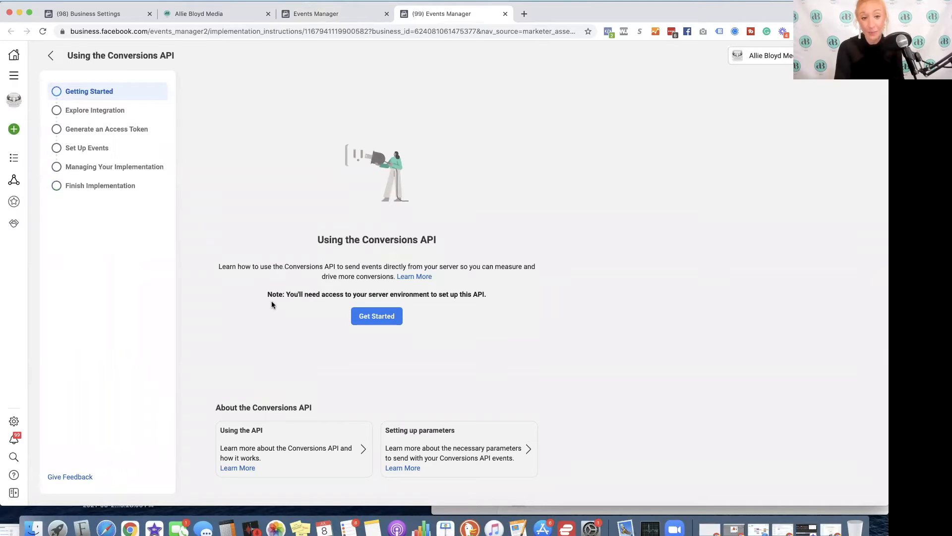
# Generate a new Conversions API access token and select it for copying.
pyautogui.scroll(-3)
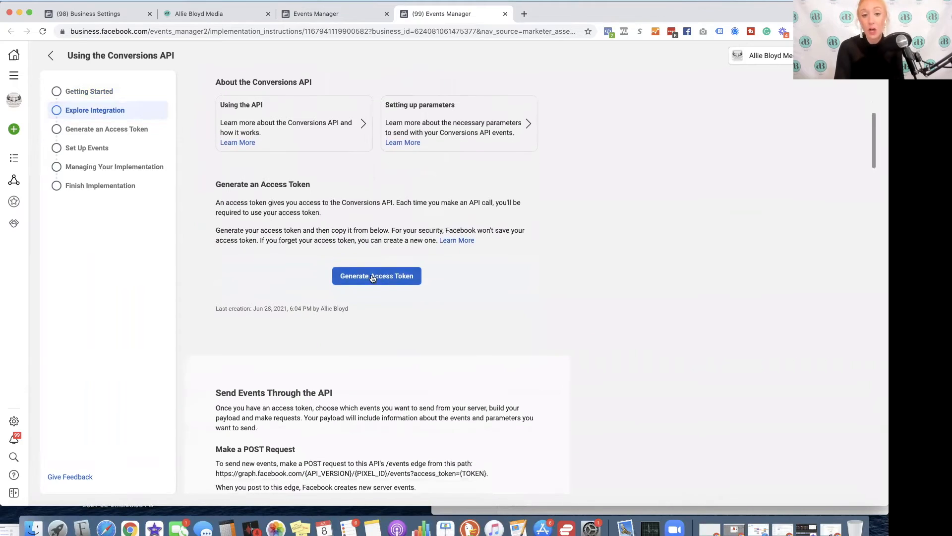
pyautogui.click(376, 275)
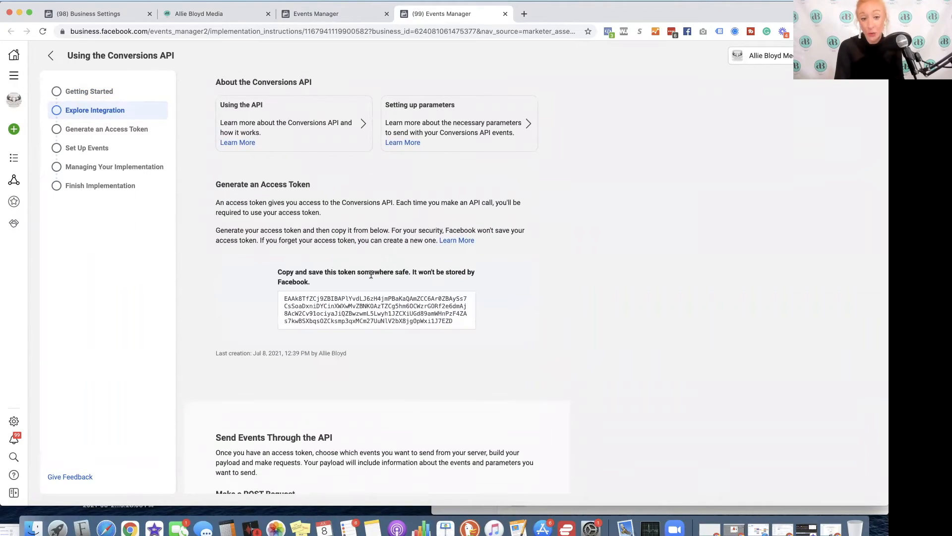
pyautogui.click(377, 309)
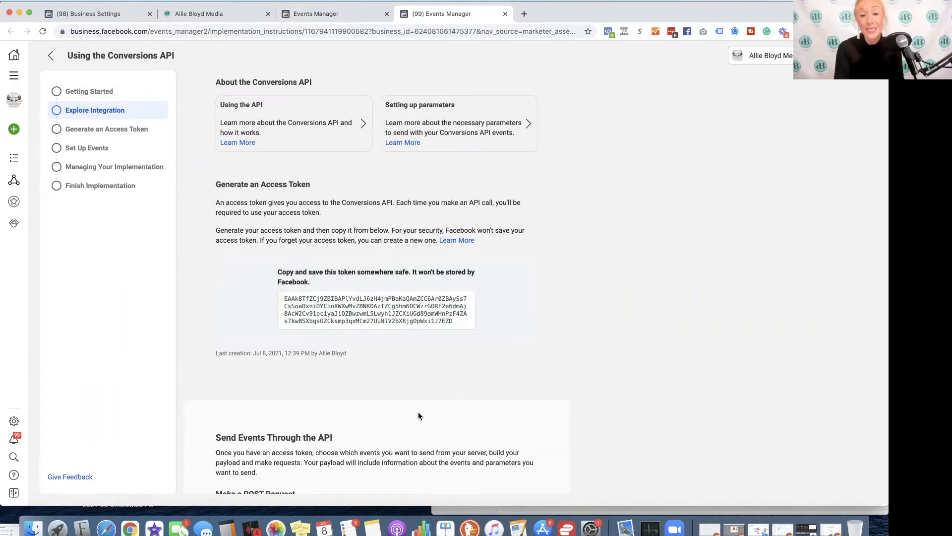
pyautogui.moveTo(517, 313)
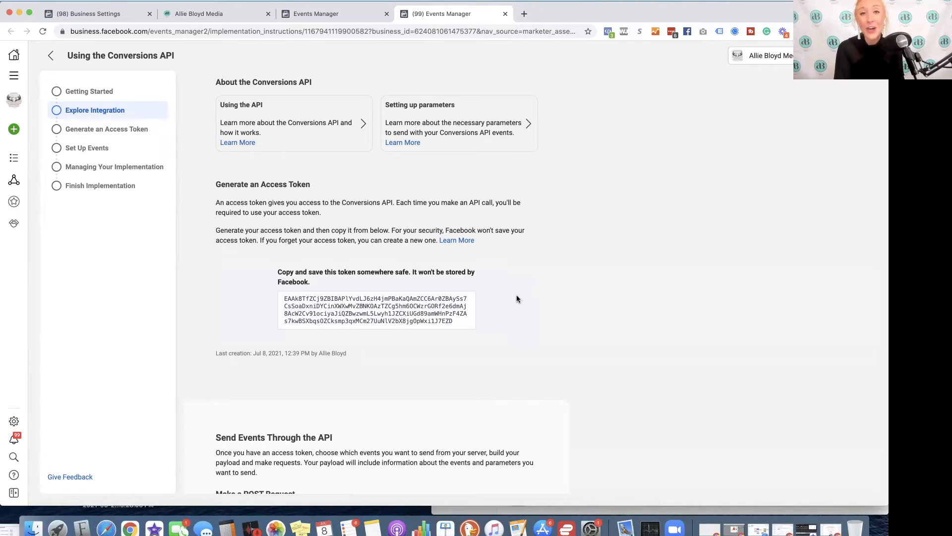
pyautogui.moveTo(523, 287)
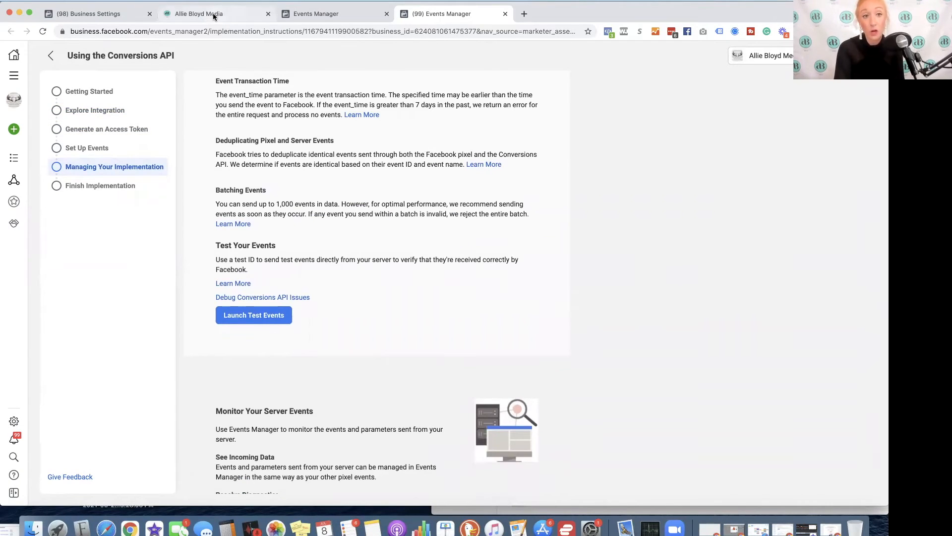
# Go to GoHighLevel Workflows and start creating a new workflow.
pyautogui.click(199, 13)
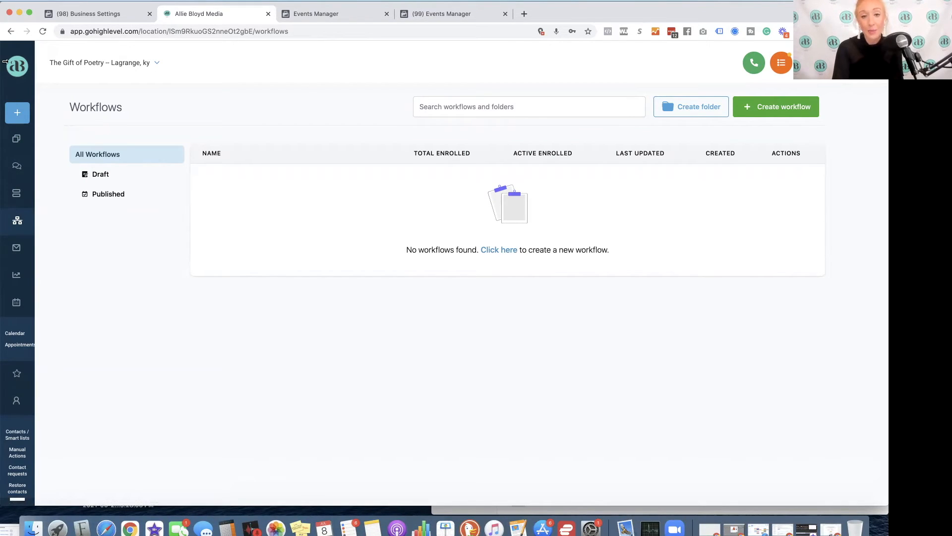
pyautogui.moveTo(712, 133)
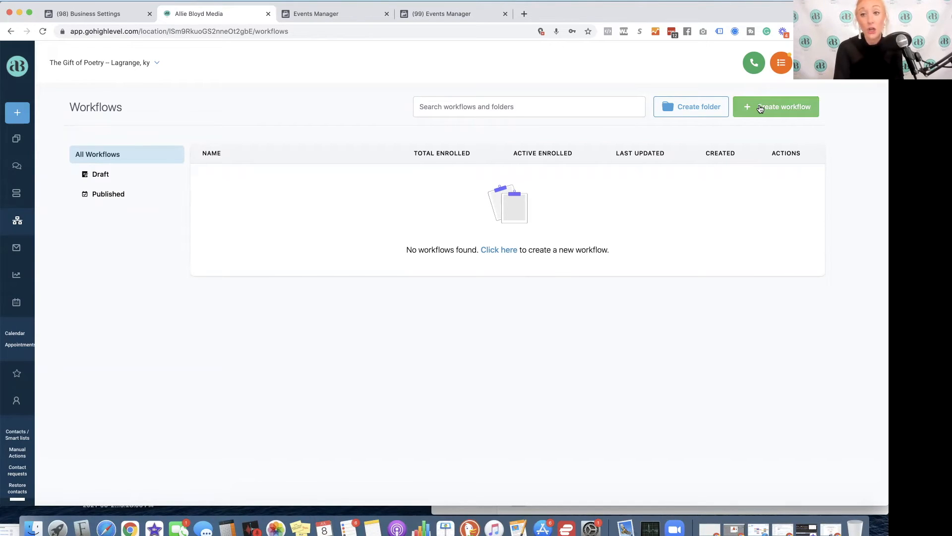
pyautogui.click(776, 106)
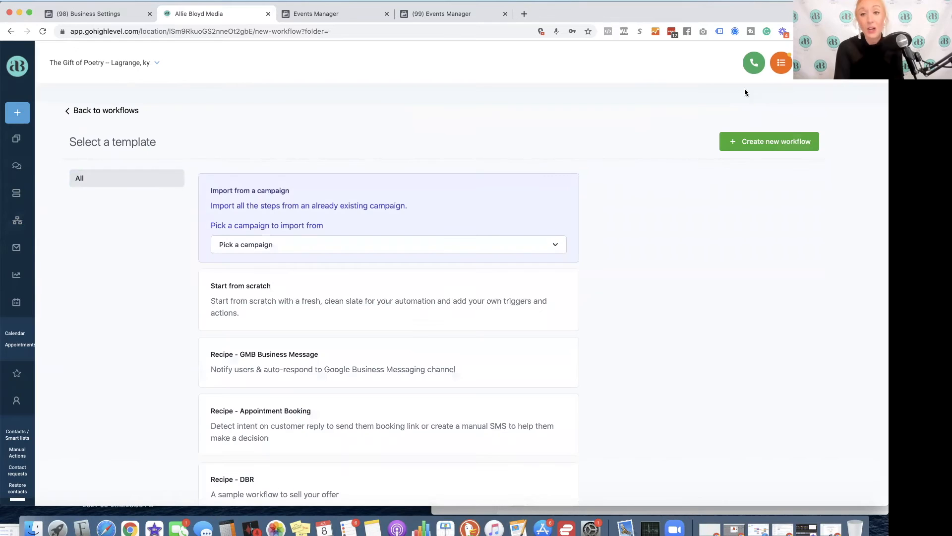
pyautogui.moveTo(709, 57)
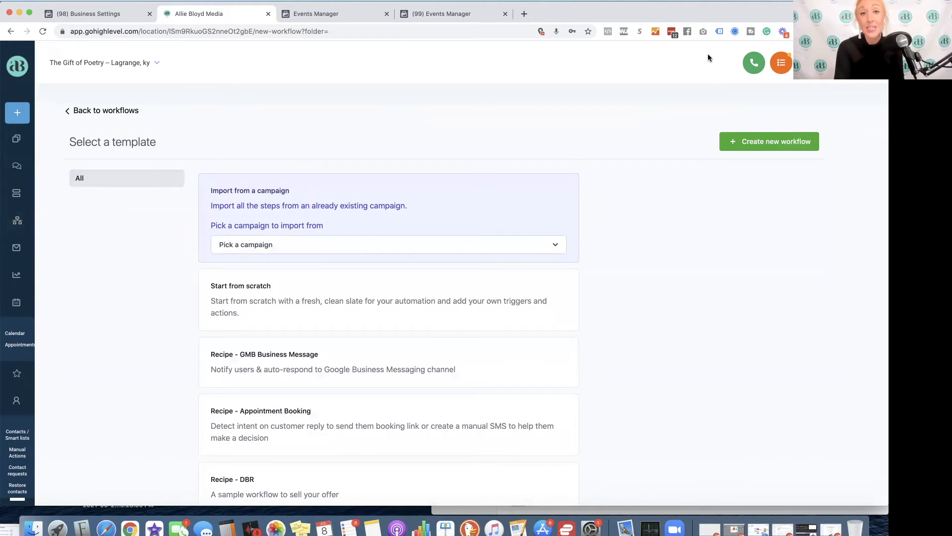
pyautogui.moveTo(701, 61)
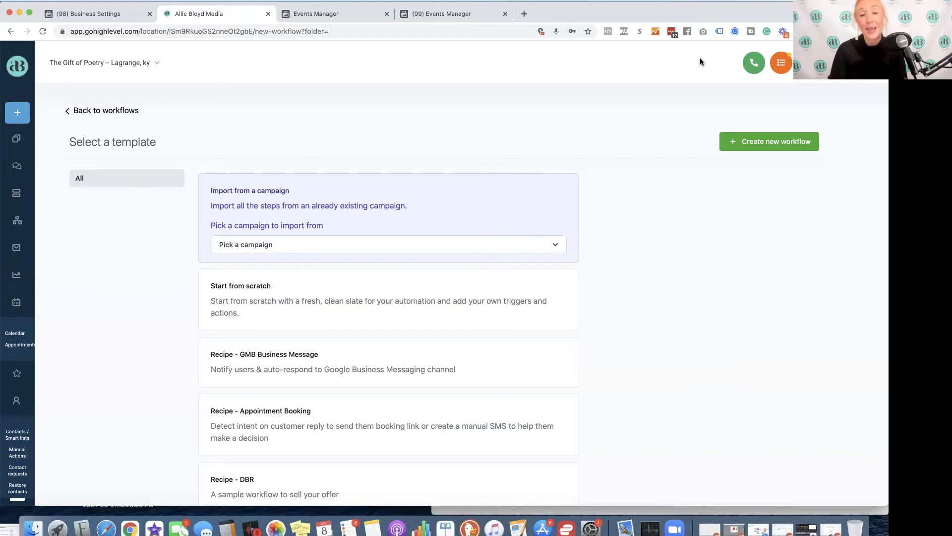
pyautogui.moveTo(470, 96)
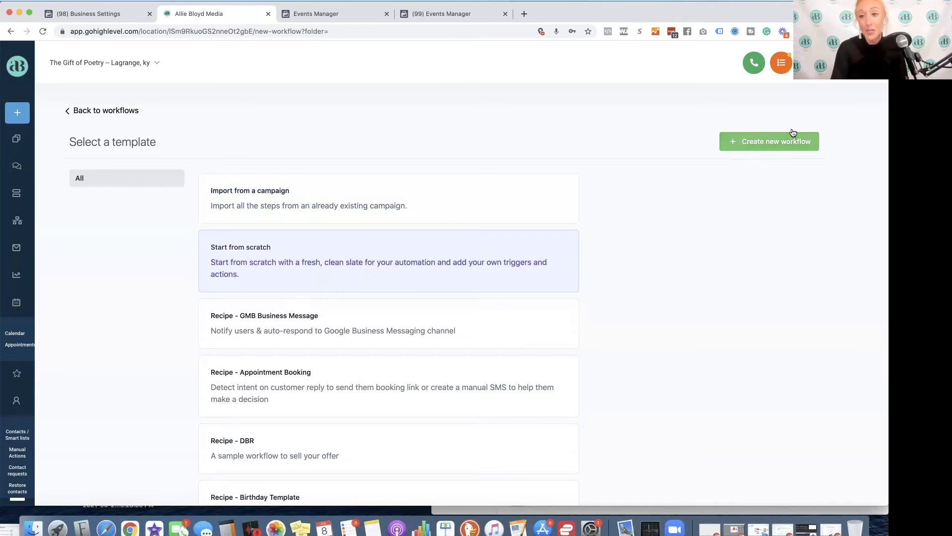
# Create a workflow from scratch and save an Appointment trigger with no filters.
pyautogui.click(769, 141)
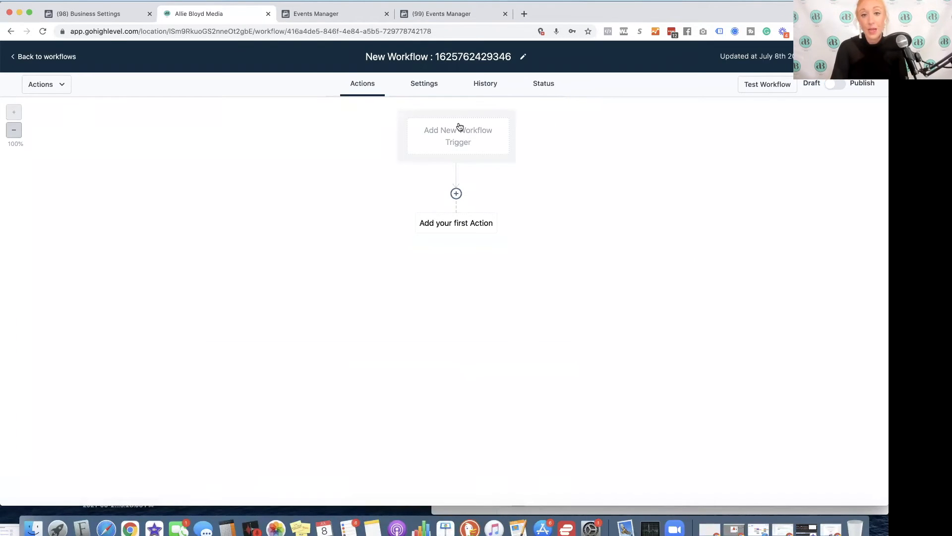
pyautogui.click(458, 136)
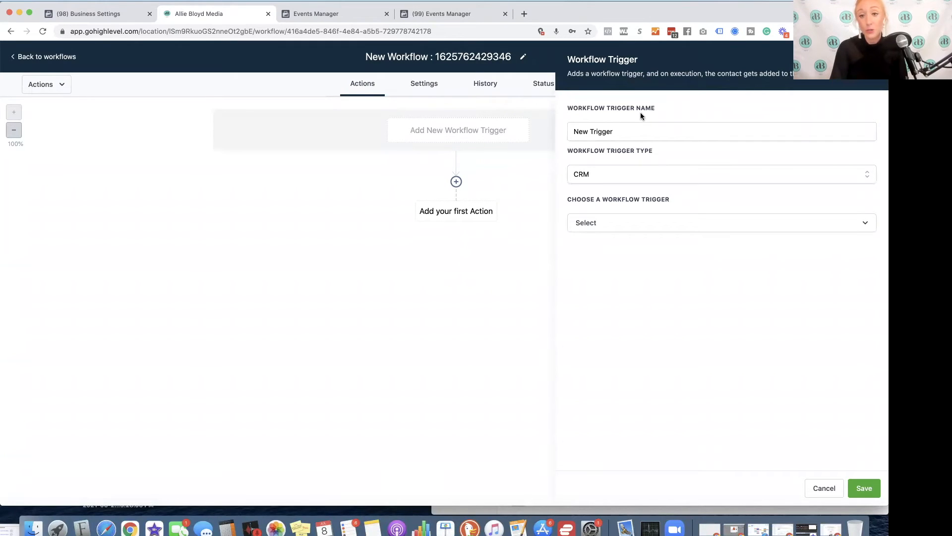
pyautogui.click(720, 223)
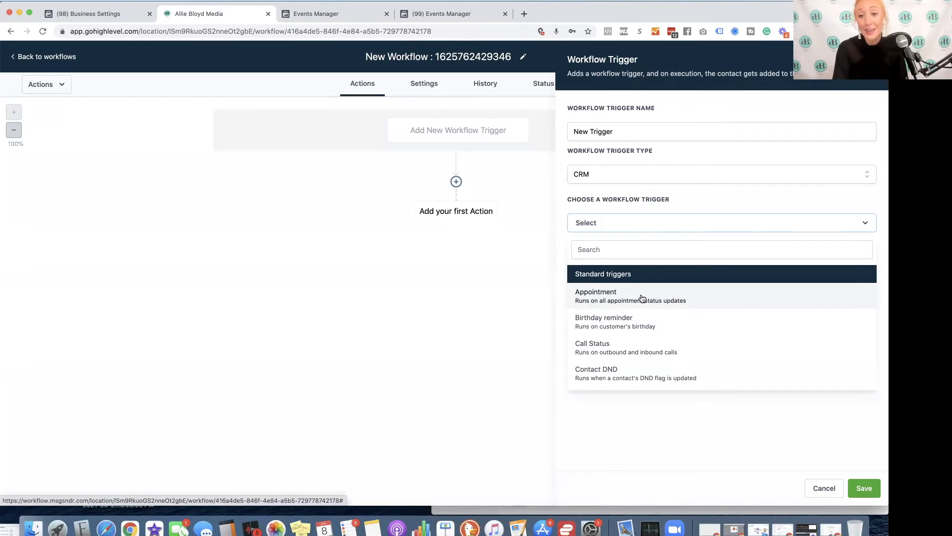
pyautogui.click(596, 295)
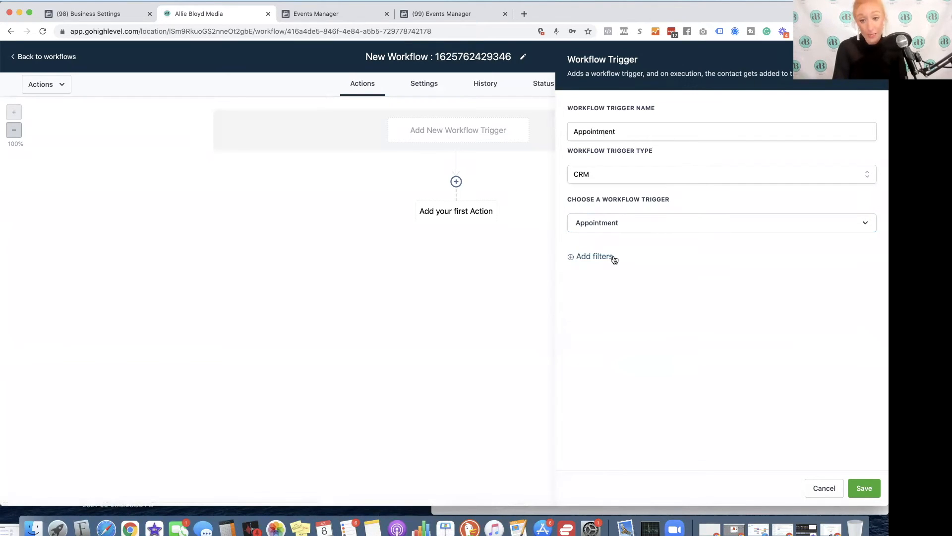
pyautogui.click(592, 256)
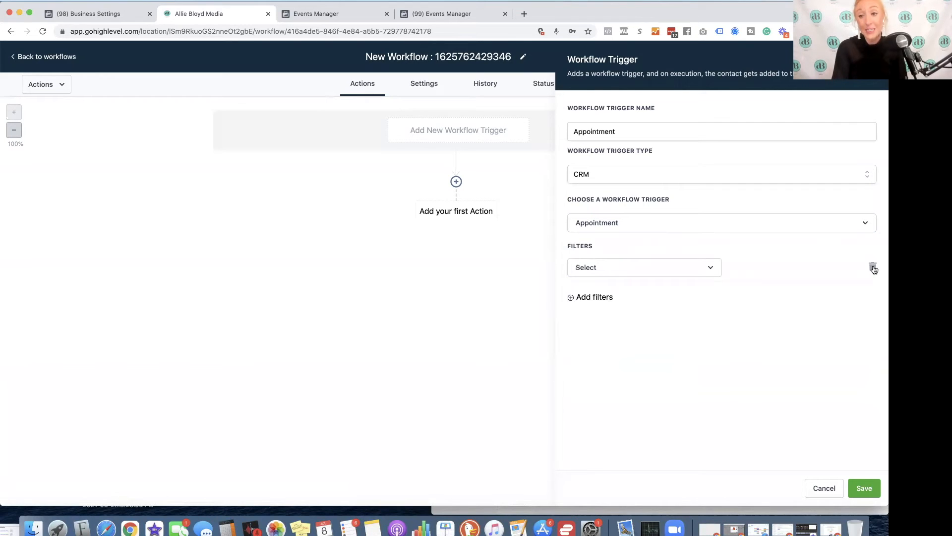
pyautogui.click(873, 268)
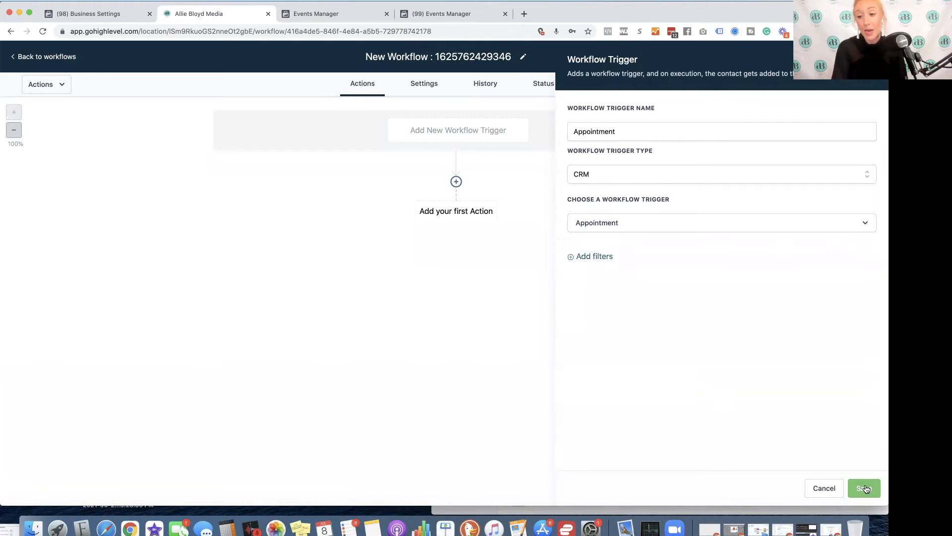
pyautogui.click(863, 488)
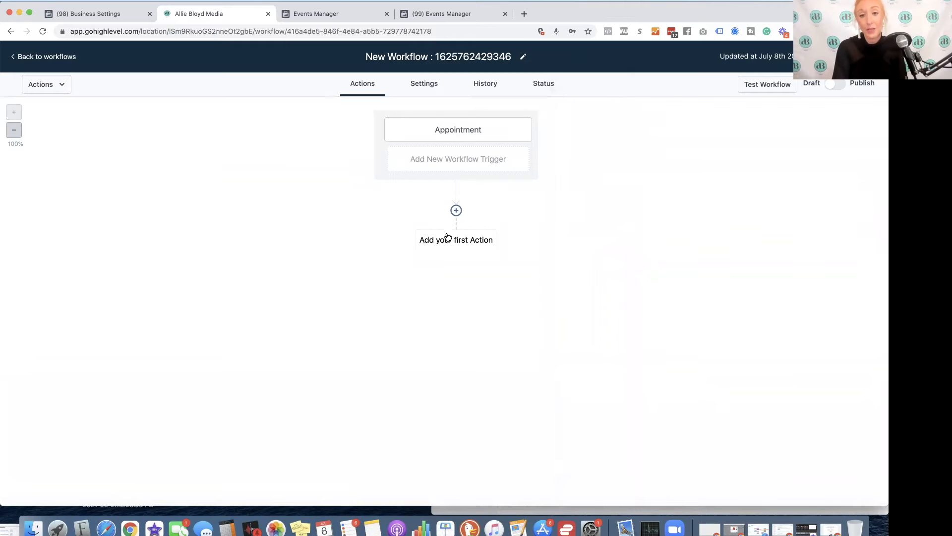
# Add a Facebook Conversion API action and paste the access token, then head to Business Settings for the pixel ID.
pyautogui.click(455, 211)
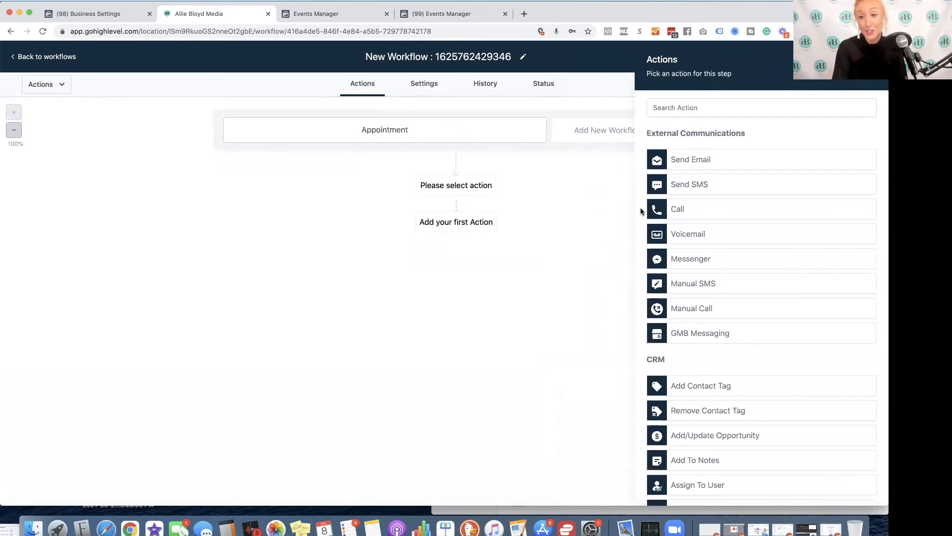
pyautogui.scroll(-3)
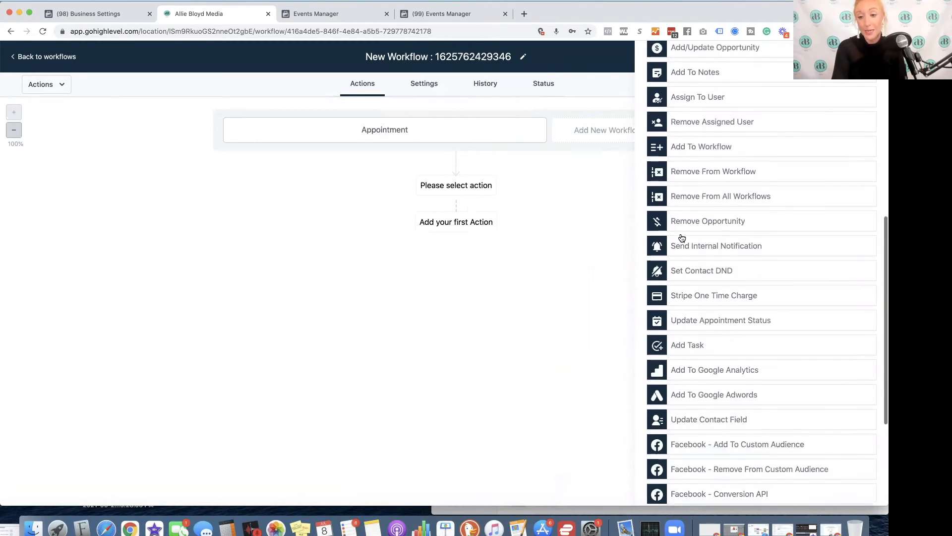
pyautogui.click(719, 493)
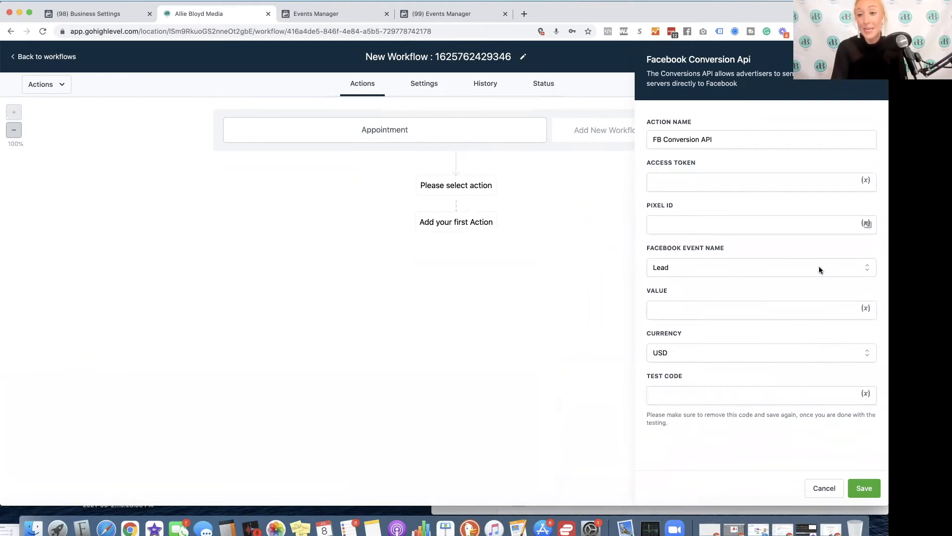
pyautogui.click(759, 181)
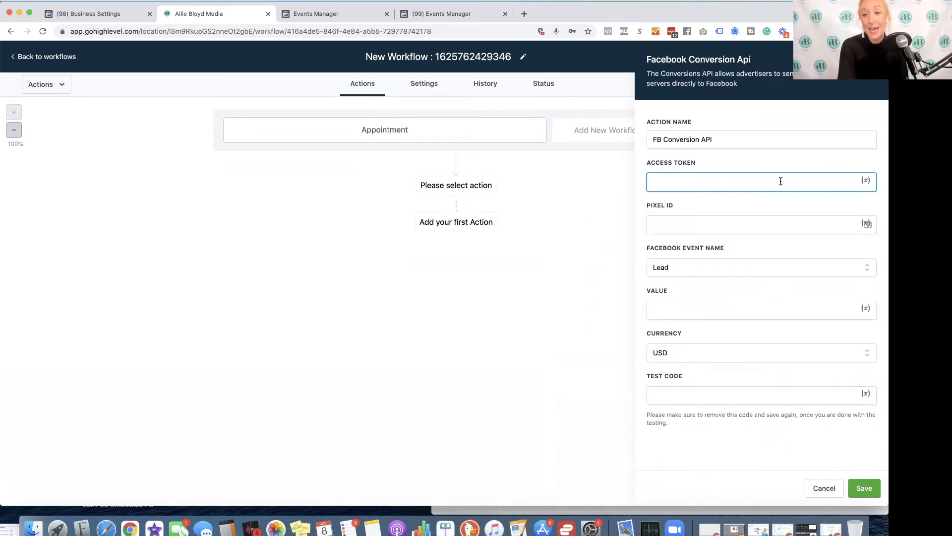
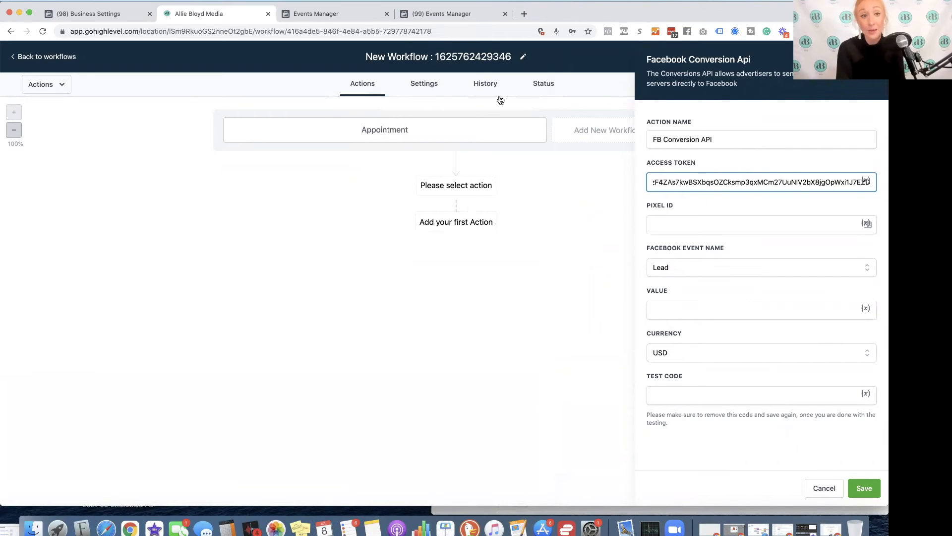
pyautogui.click(316, 13)
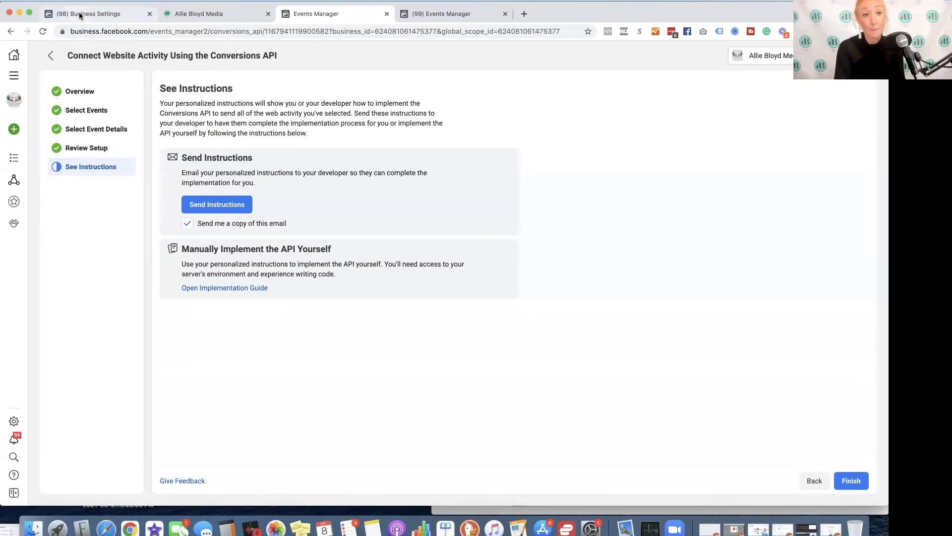
pyautogui.click(90, 13)
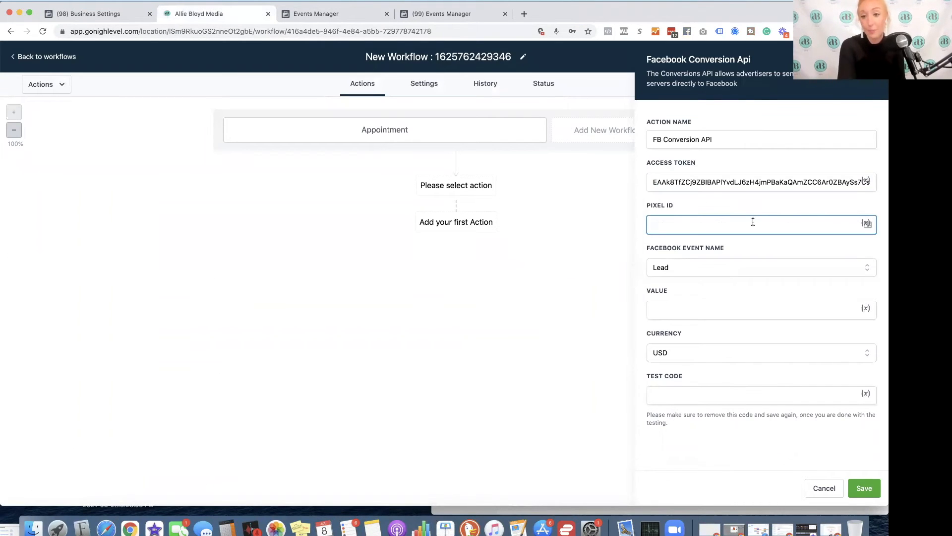
pyautogui.write('1331023200572653')
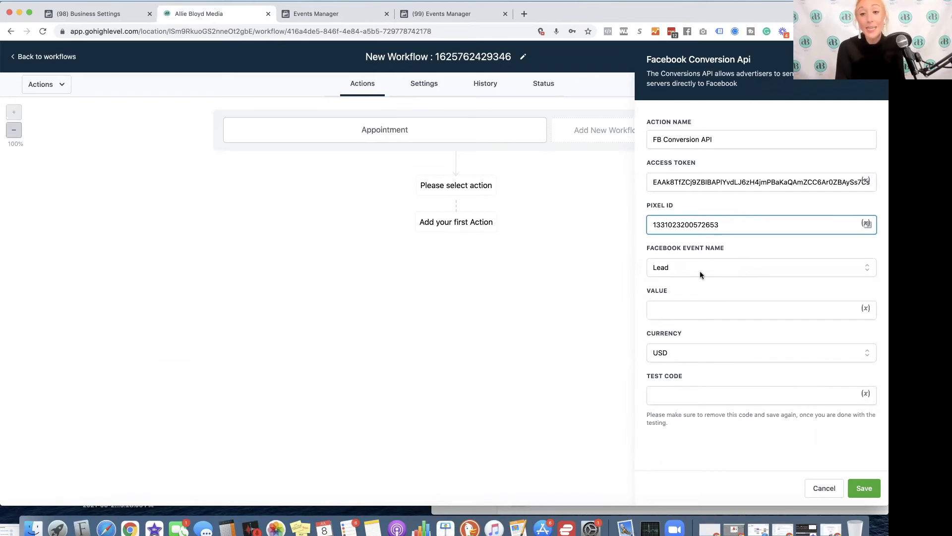
pyautogui.click(760, 266)
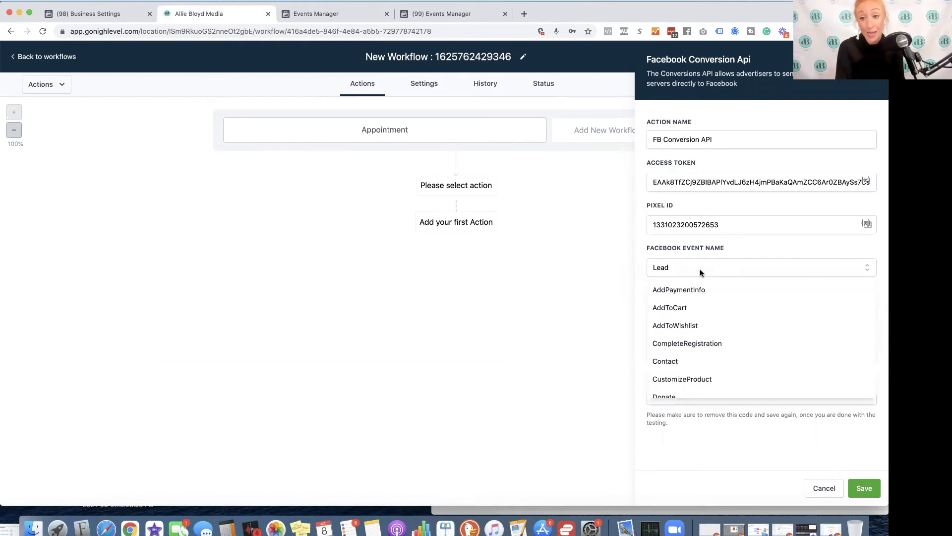
pyautogui.scroll(-3)
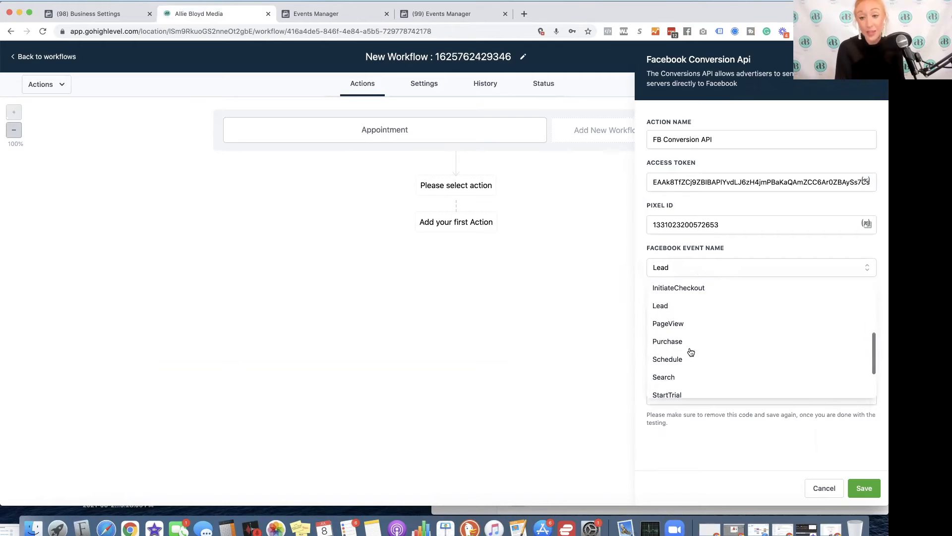
pyautogui.click(667, 359)
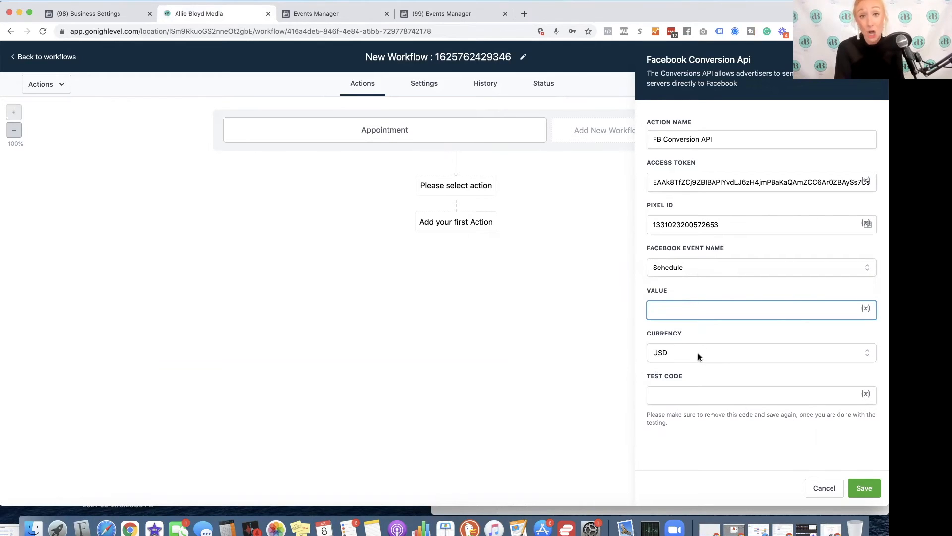
pyautogui.click(759, 395)
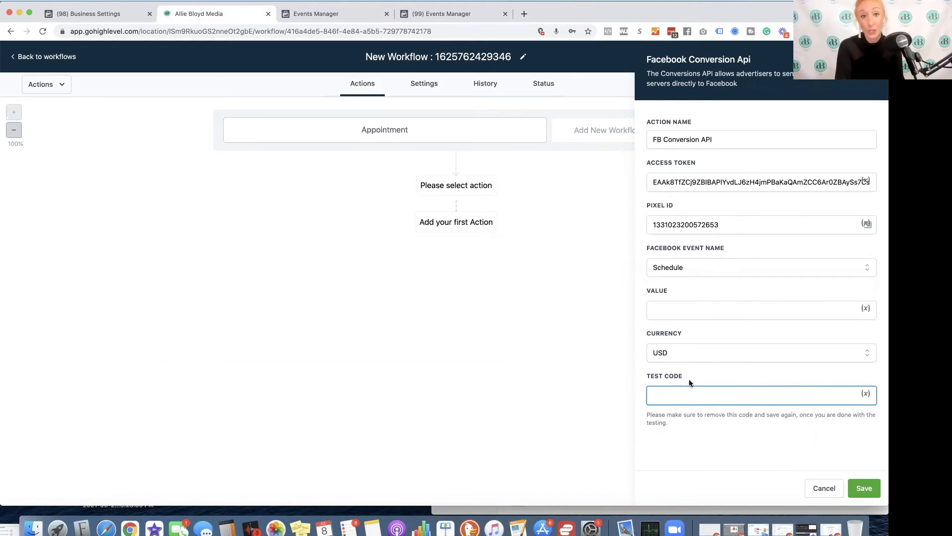
pyautogui.click(761, 394)
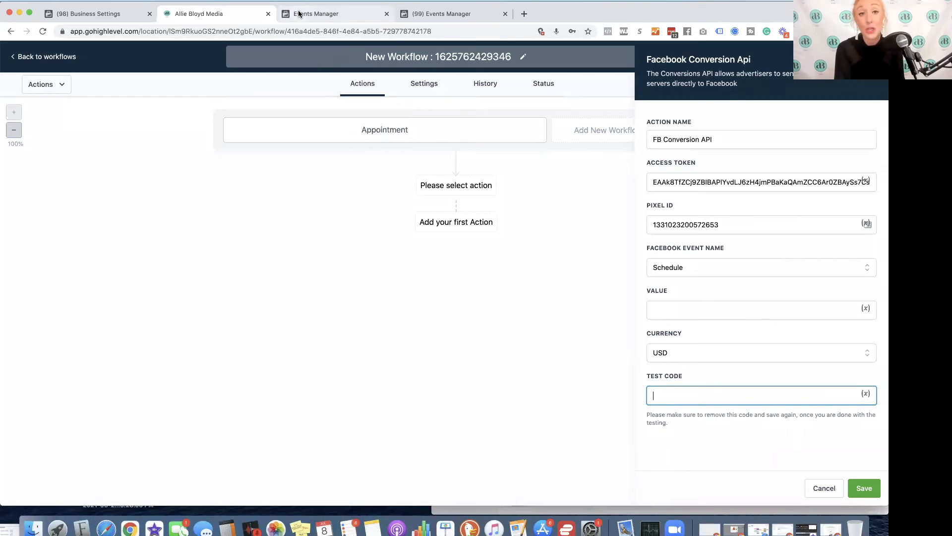
pyautogui.click(315, 13)
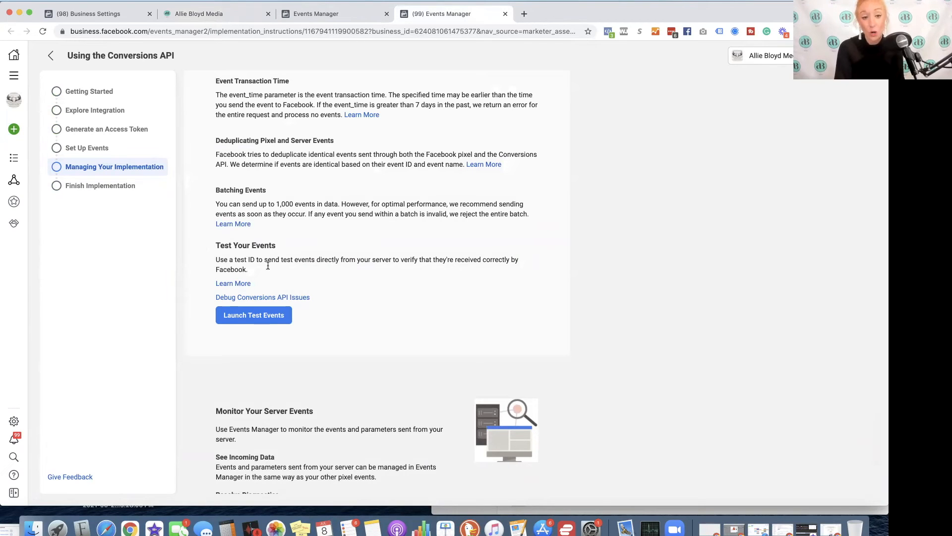
# Open the Facebook test events page in a new tab from the implementation guide.
pyautogui.click(253, 314)
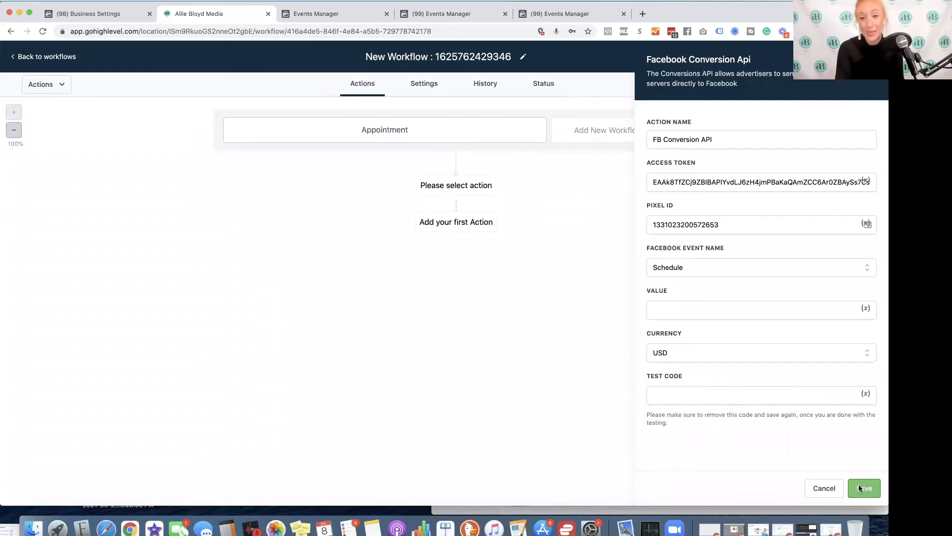
# Save the FB Conversion API action, publish the workflow and rename it 'Appointment Scheduled - Conversions API'.
pyautogui.click(863, 488)
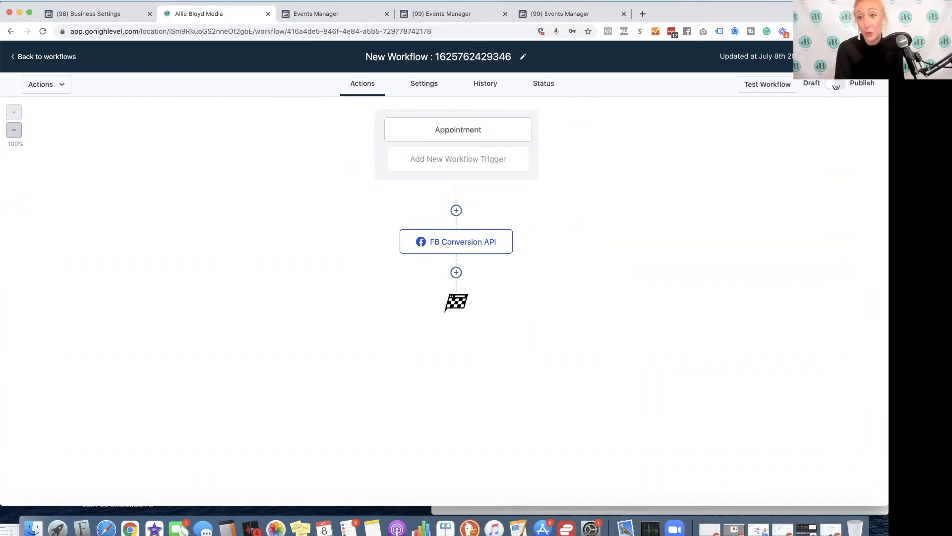
pyautogui.click(835, 84)
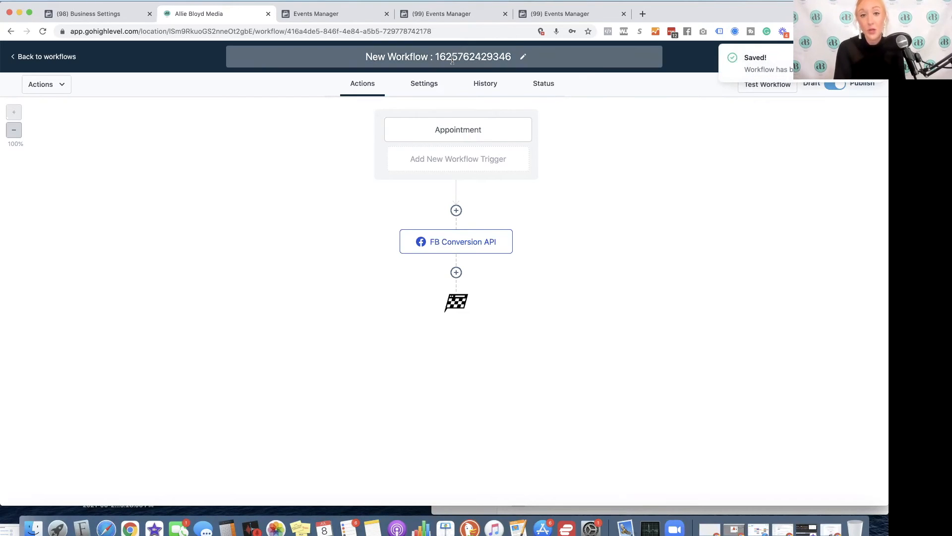
pyautogui.click(438, 57)
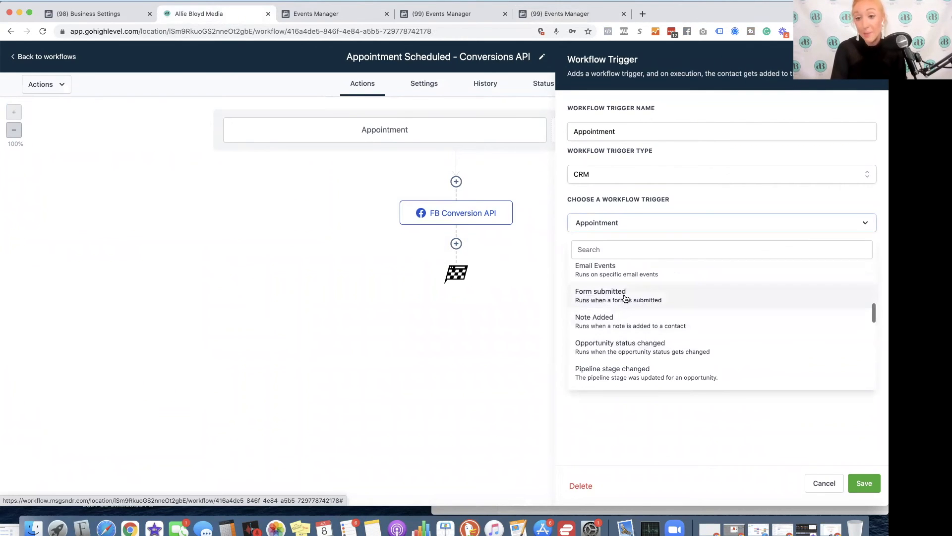
# Review the trigger options and FB Conversion API action settings, then cancel out without changes.
pyautogui.click(600, 295)
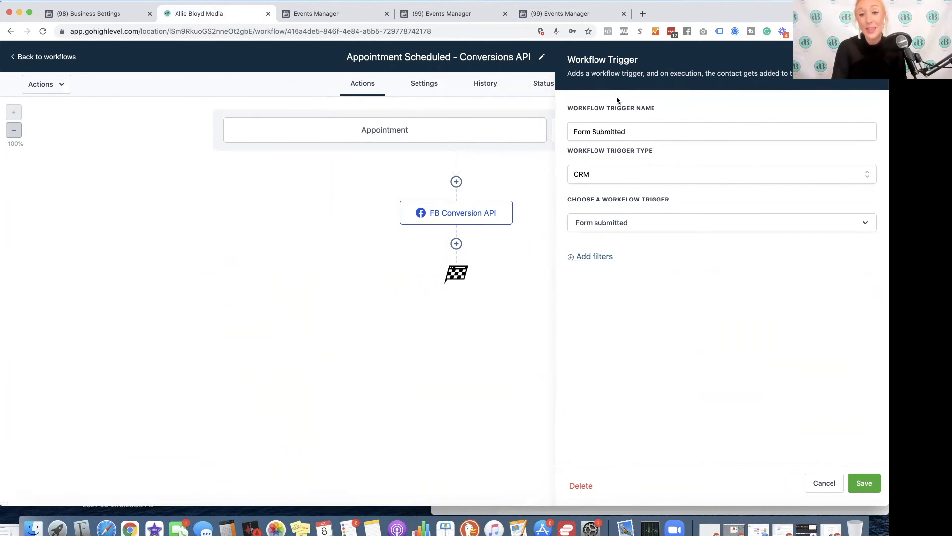
pyautogui.click(457, 212)
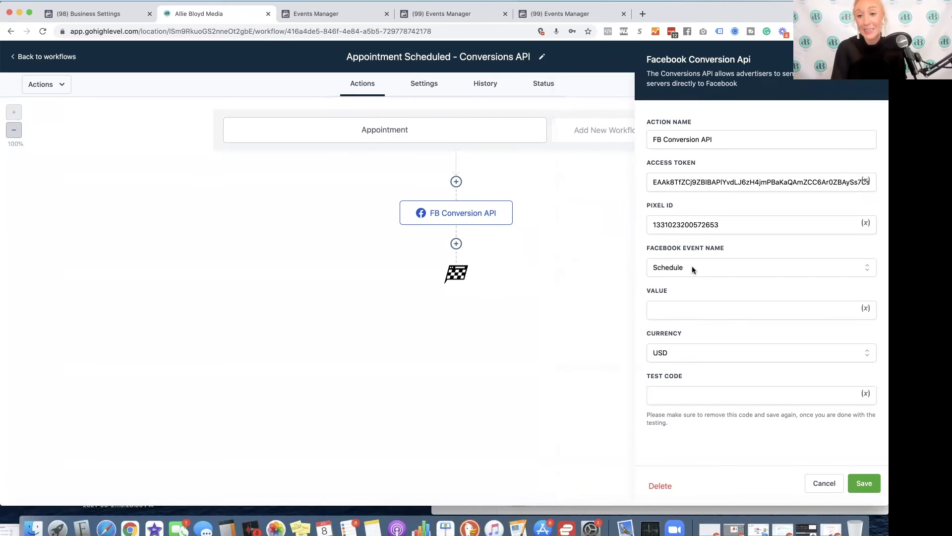
pyautogui.click(761, 267)
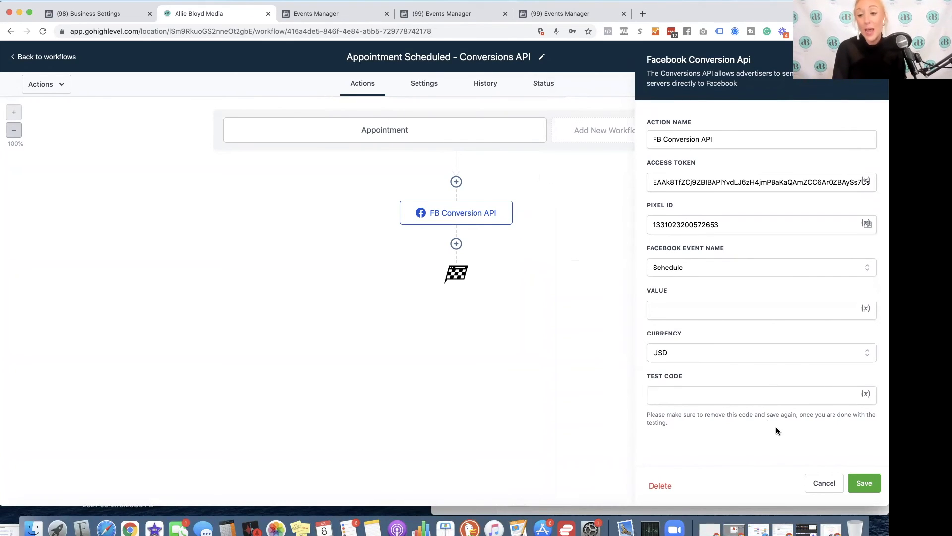
pyautogui.click(863, 483)
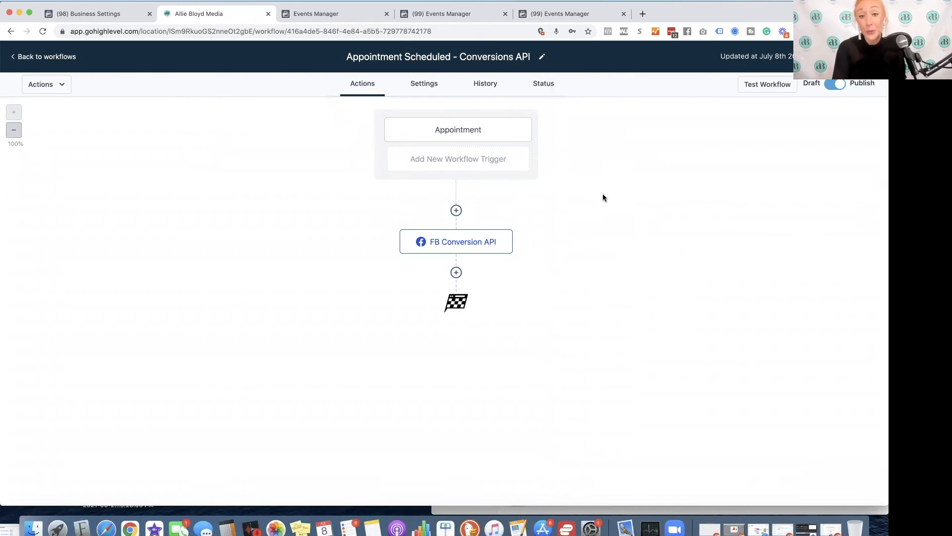
pyautogui.moveTo(590, 91)
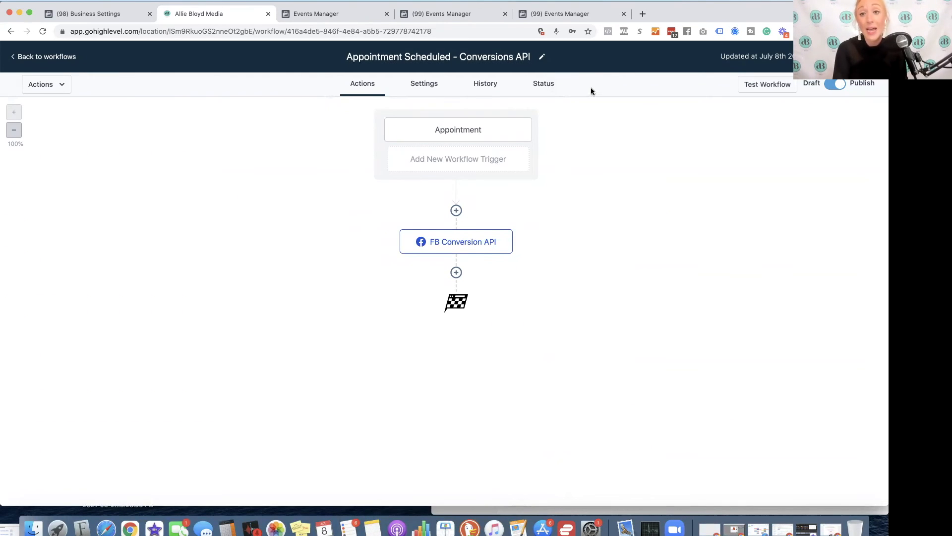
pyautogui.moveTo(597, 110)
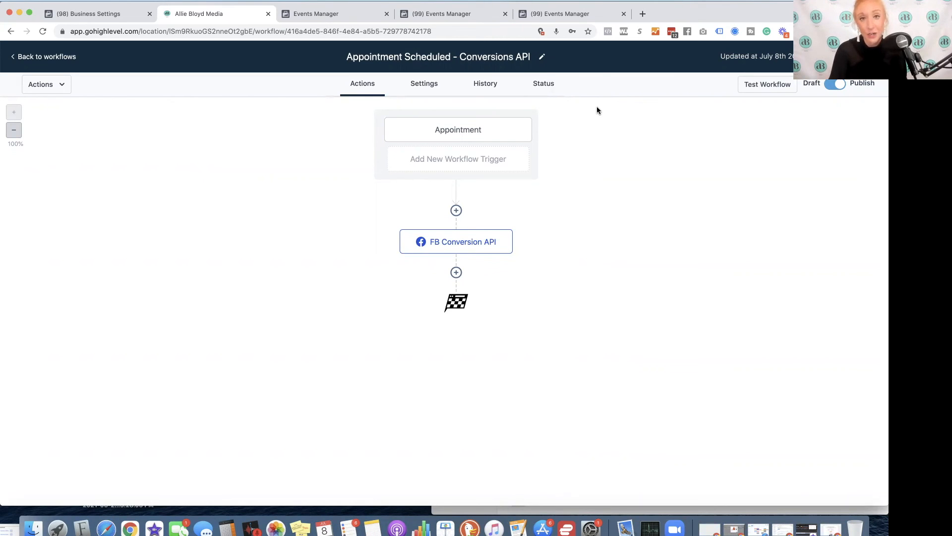
pyautogui.moveTo(558, 241)
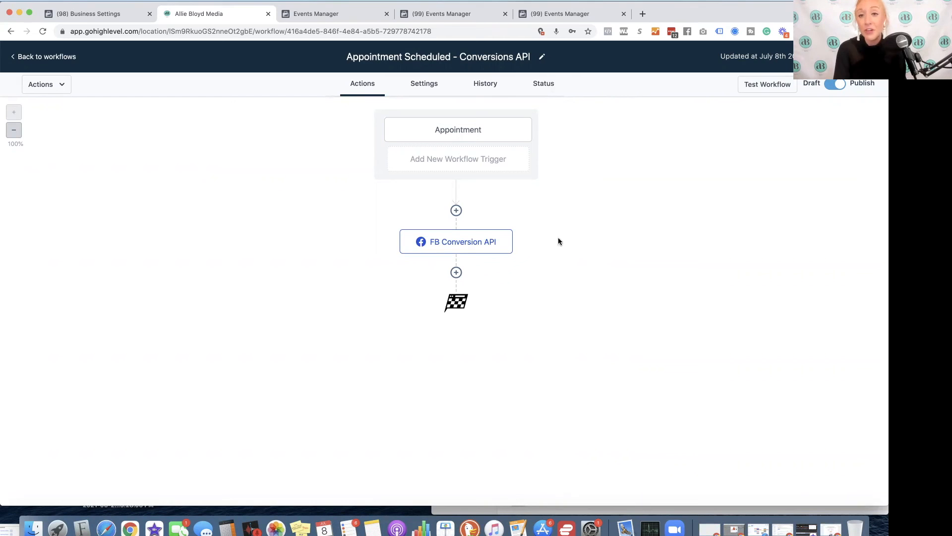
pyautogui.moveTo(595, 260)
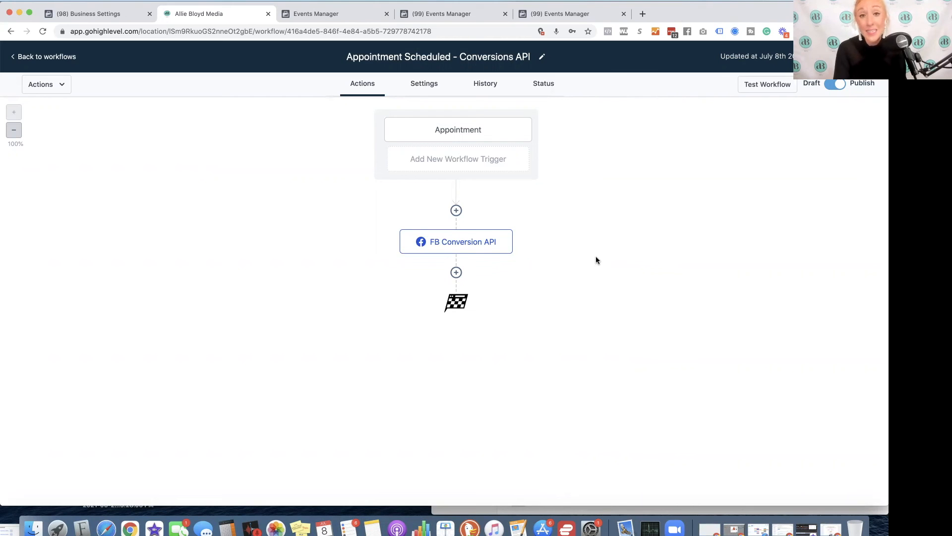
pyautogui.moveTo(594, 267)
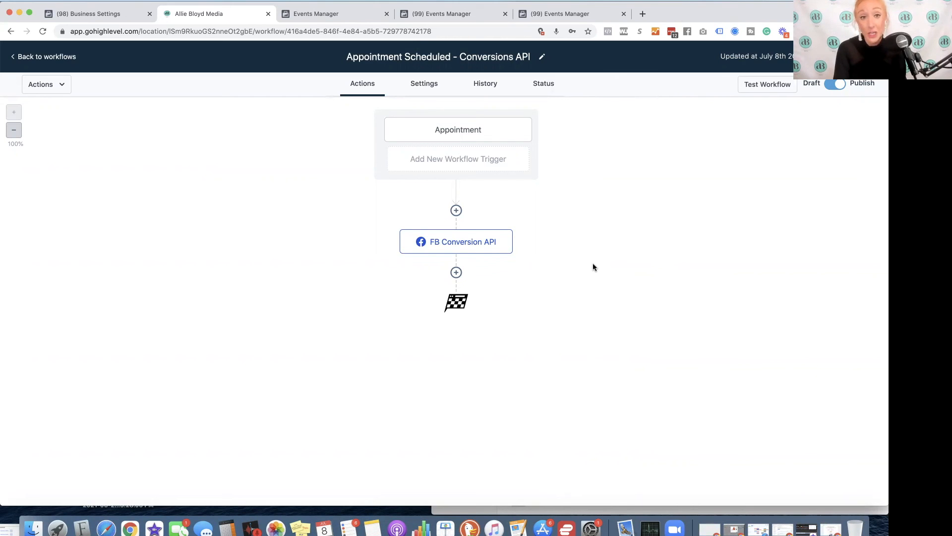